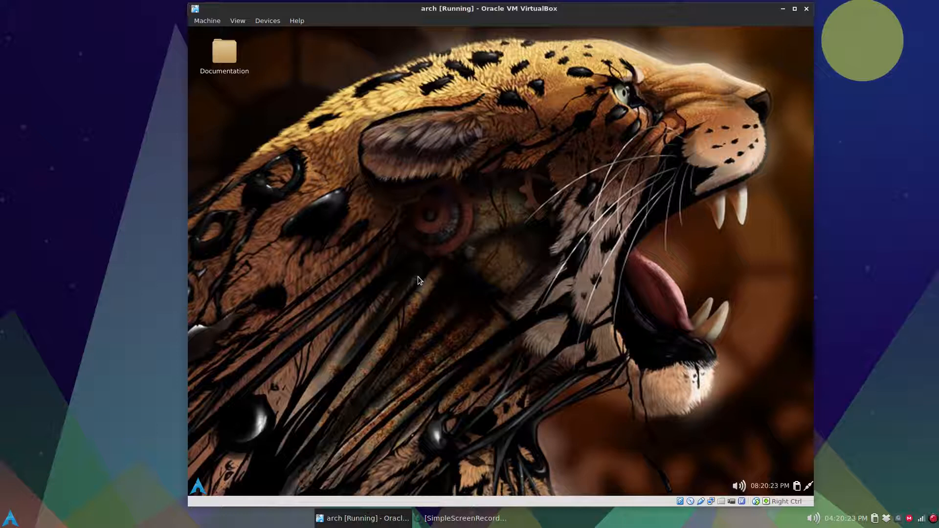
mouse_move(230, 105)
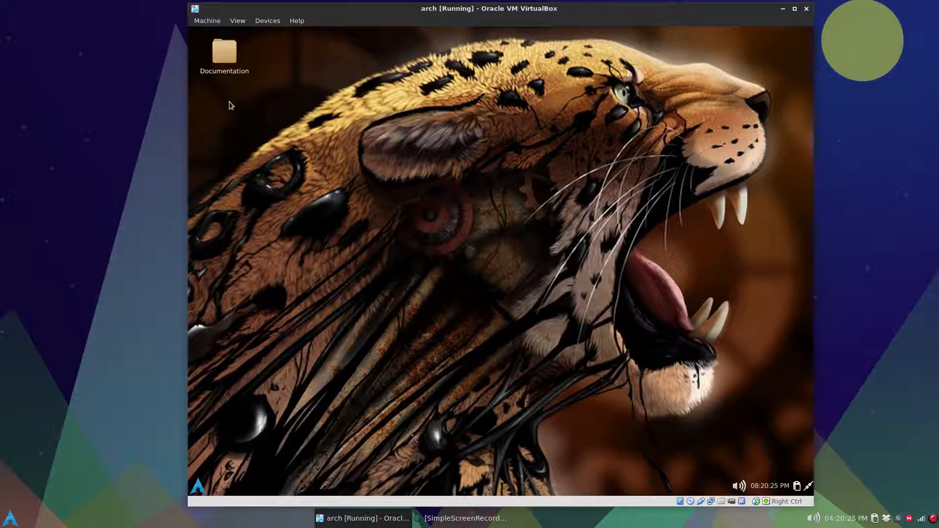
Open the desktop Documentation folder and its Post Install notes in Leafpad.
double_click(224, 52)
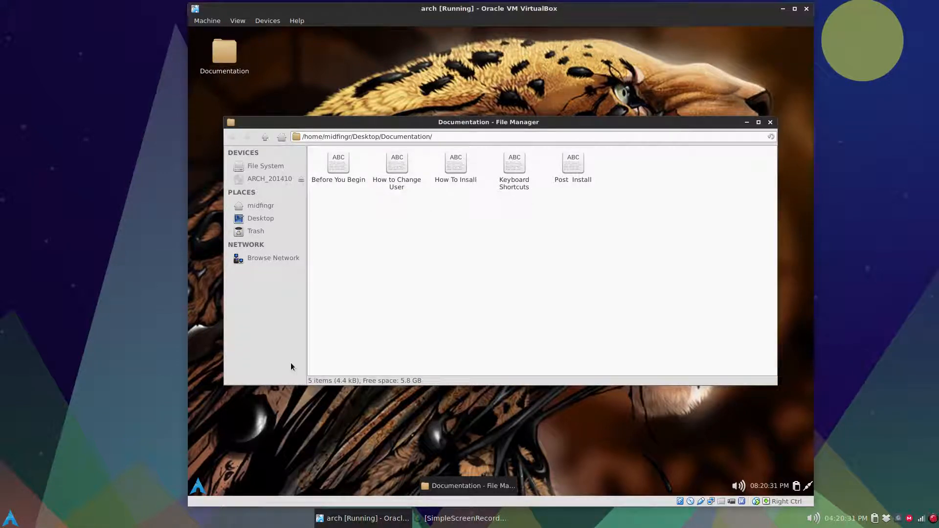
mouse_move(616, 213)
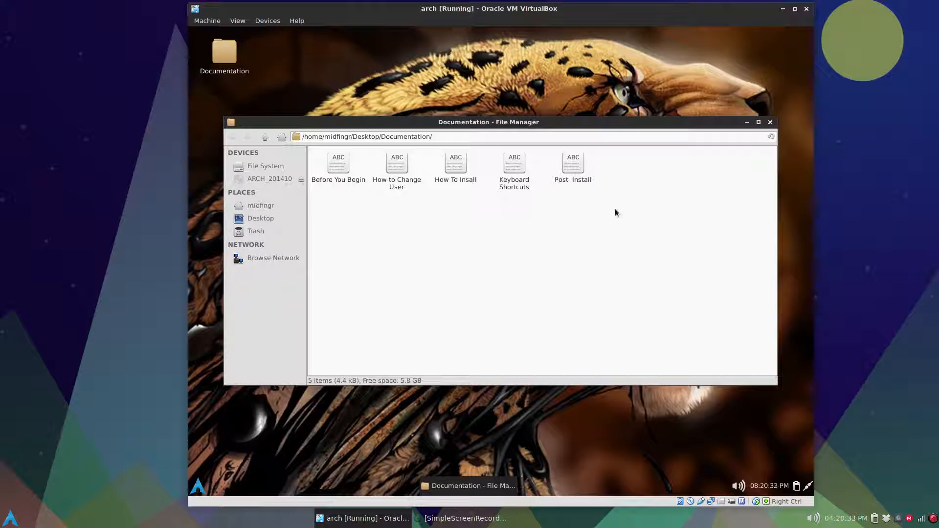
double_click(573, 162)
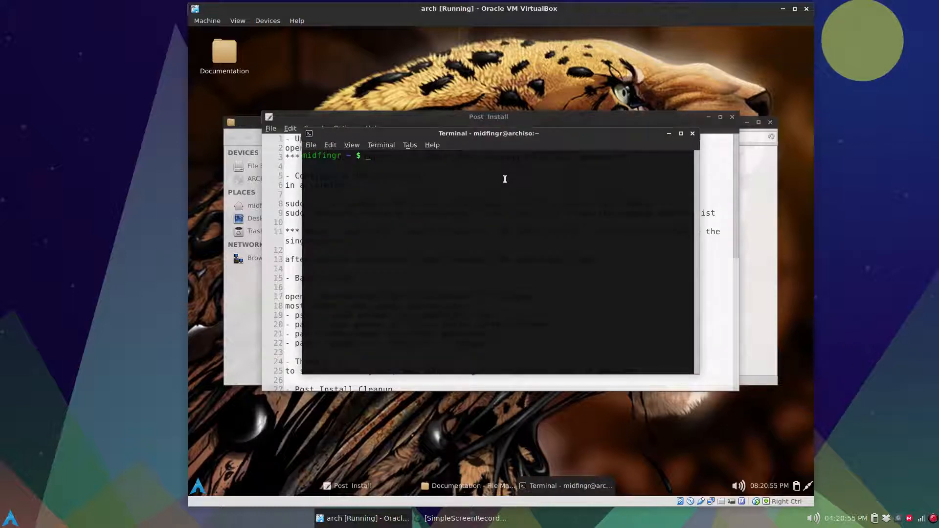
Enter sudo updatedb to refresh the locate file database.
text(sudo u)
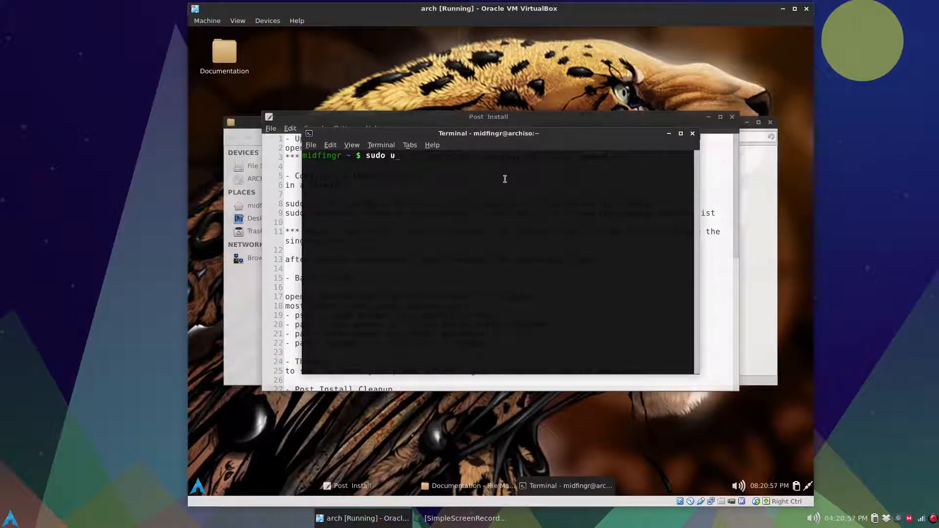
text(pdatedb)
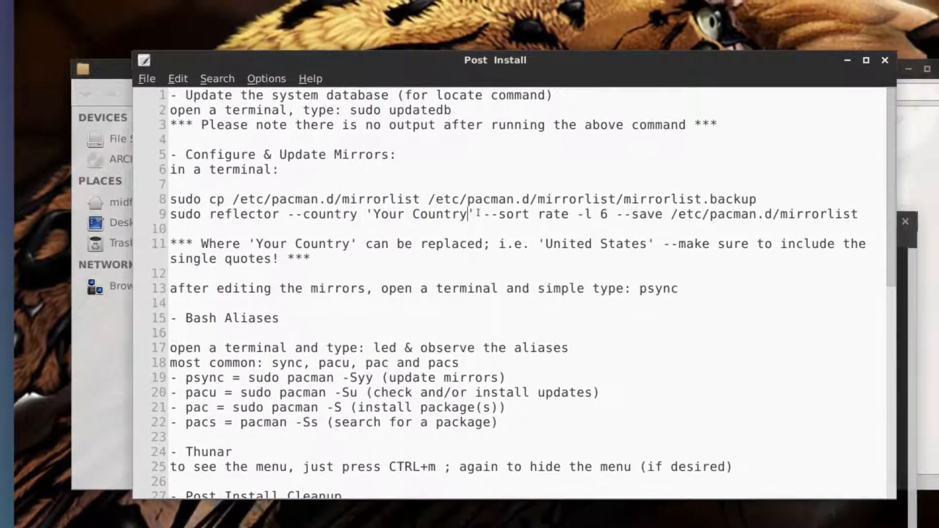
Scroll the Post Install notes down to the Bash Aliases section.
drag(494, 60, 526, 57)
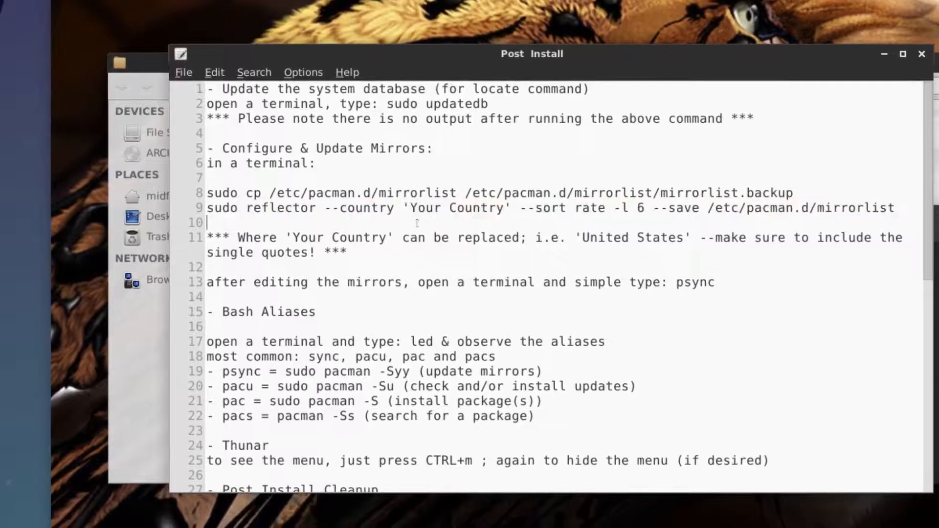
scroll(down, 3)
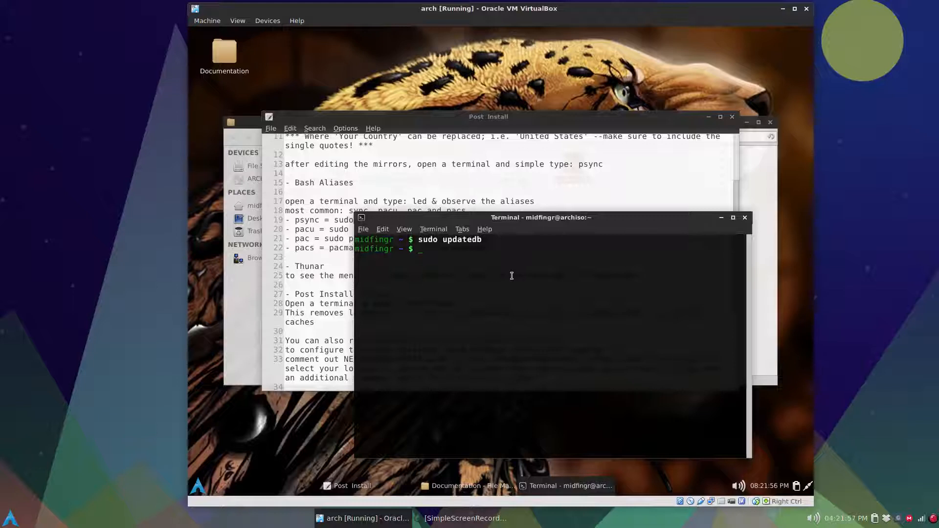
Run psync to sync core, extra, community, multilib and archlinuxfr, then return to the notes.
text(psync)
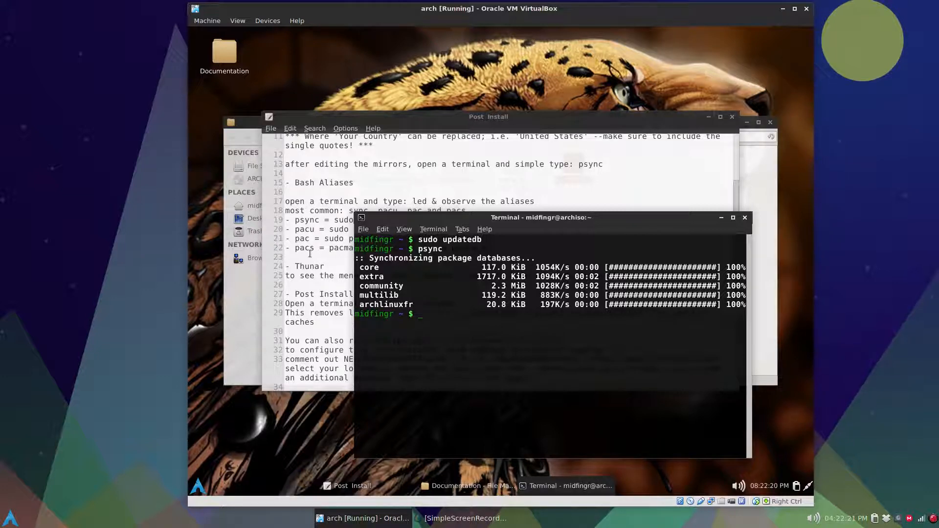
click(488, 117)
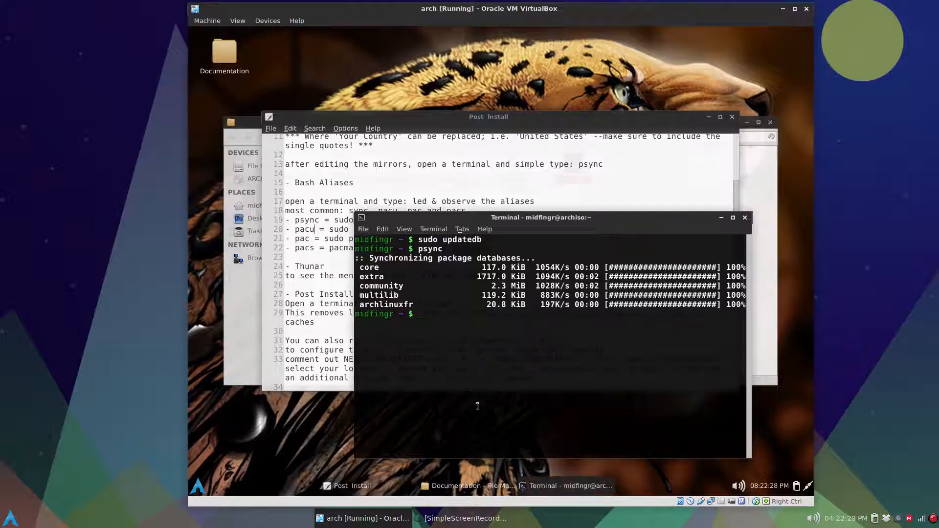
mouse_move(465, 329)
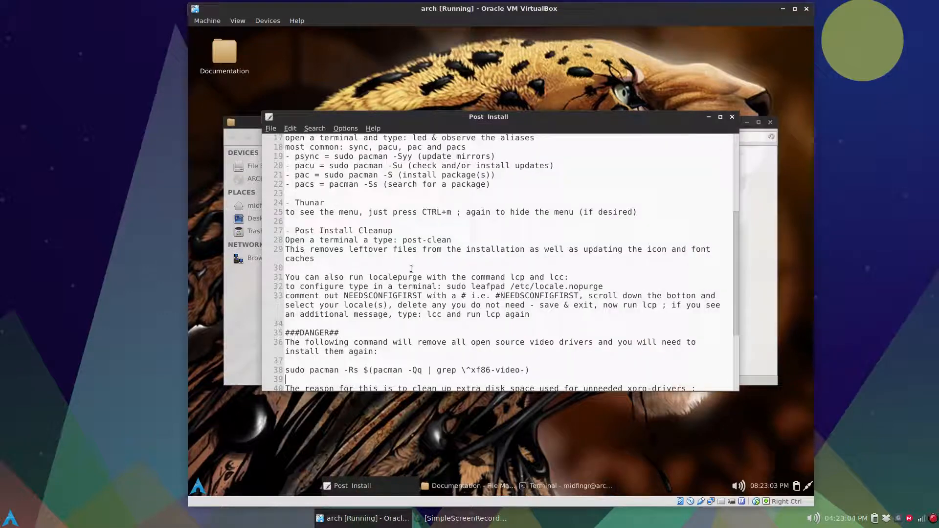
mouse_move(512, 245)
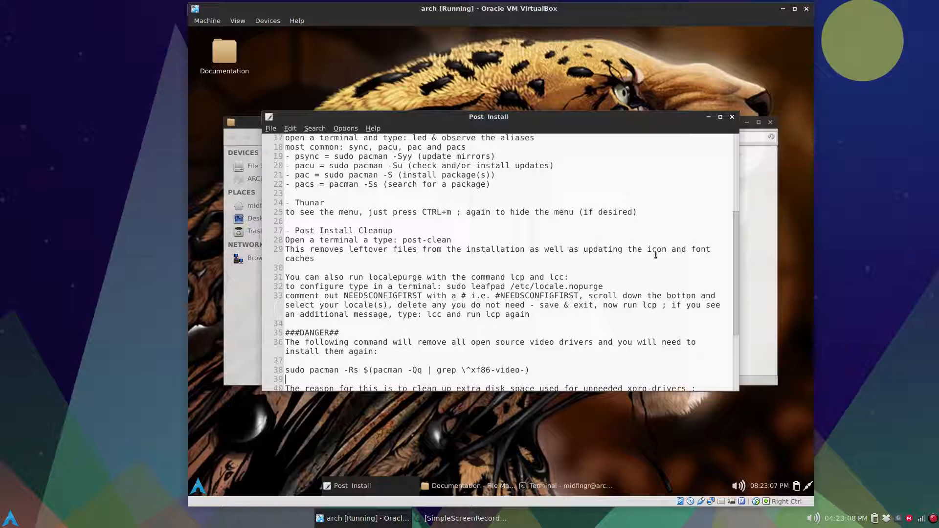
Run post-clean to remove leftover files and rebuild font and icon caches.
click(568, 486)
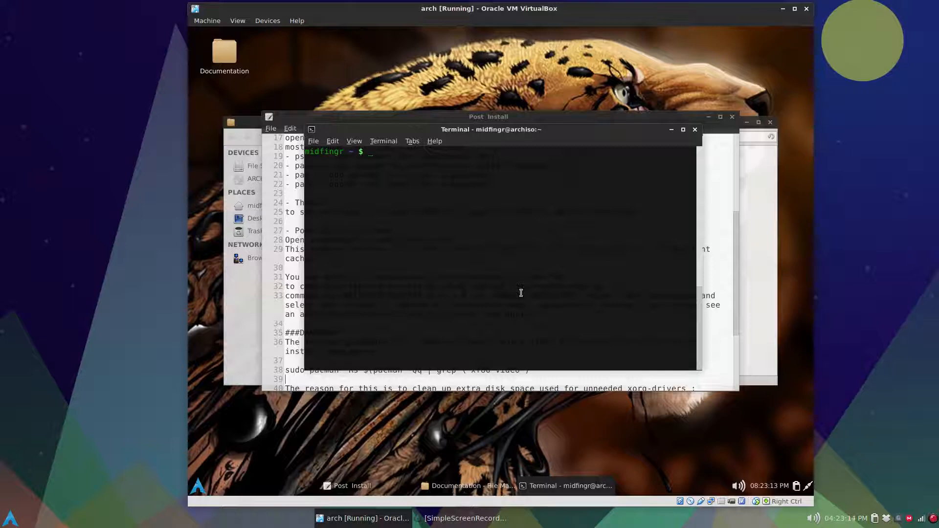
text(post-)
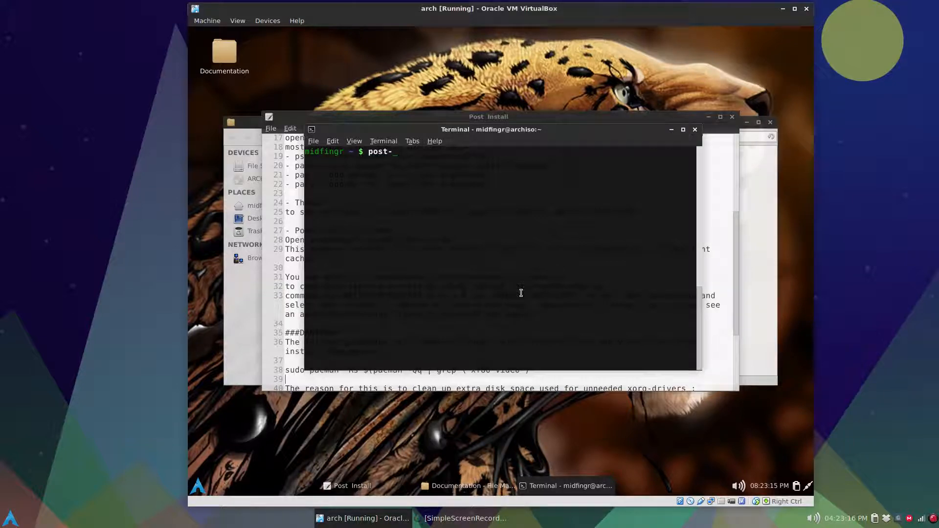
text(cle)
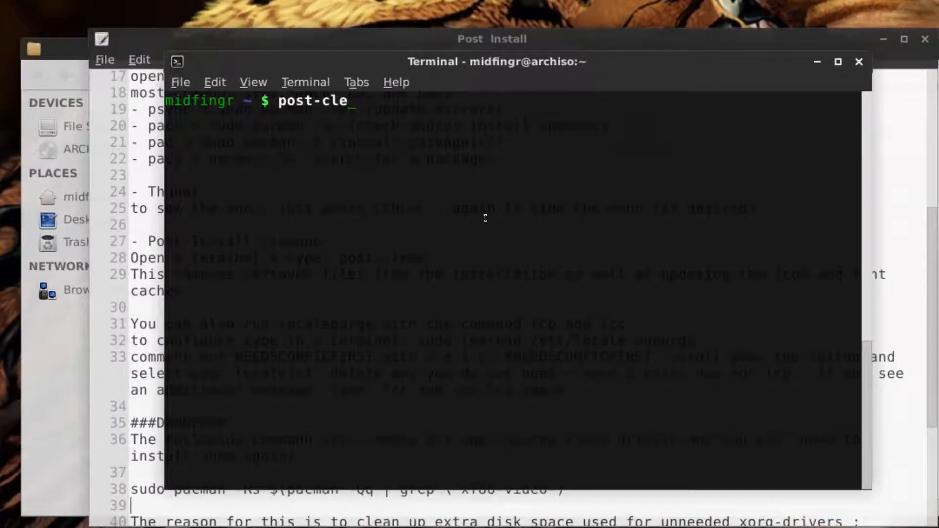
text(an)
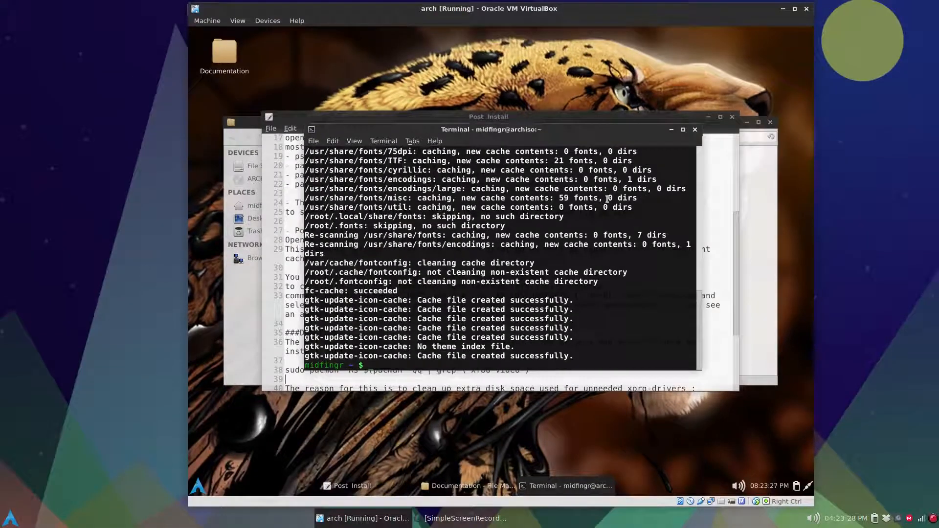
mouse_move(521, 354)
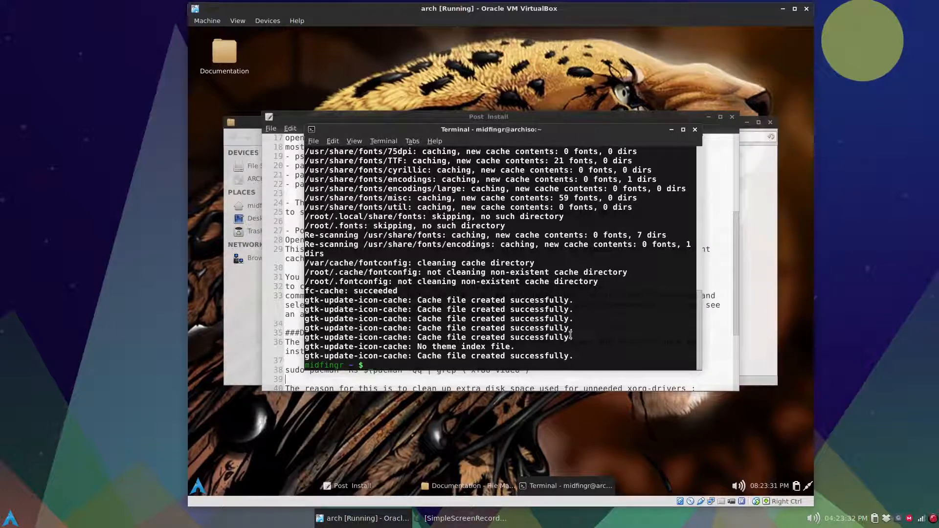
text(df)
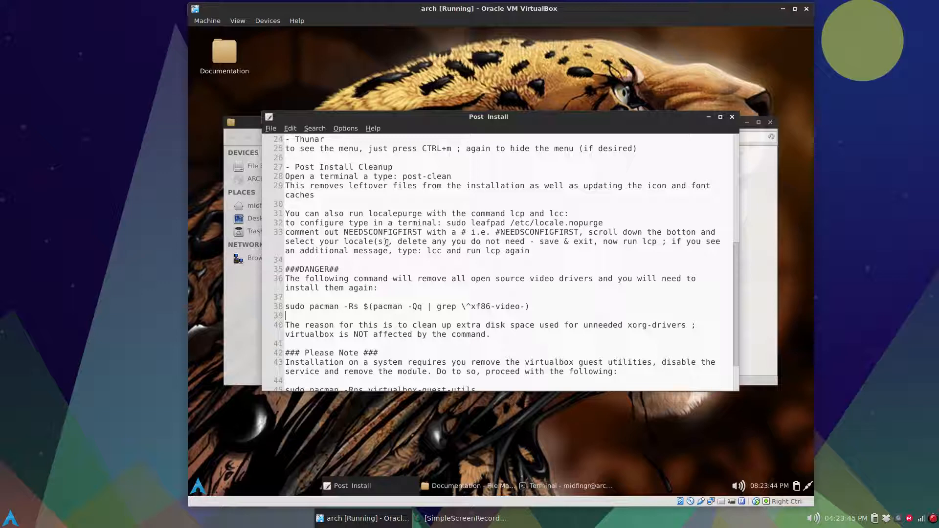
Check disk usage with df -h and run lcp, which asks for localepurge configuration.
double_click(394, 214)
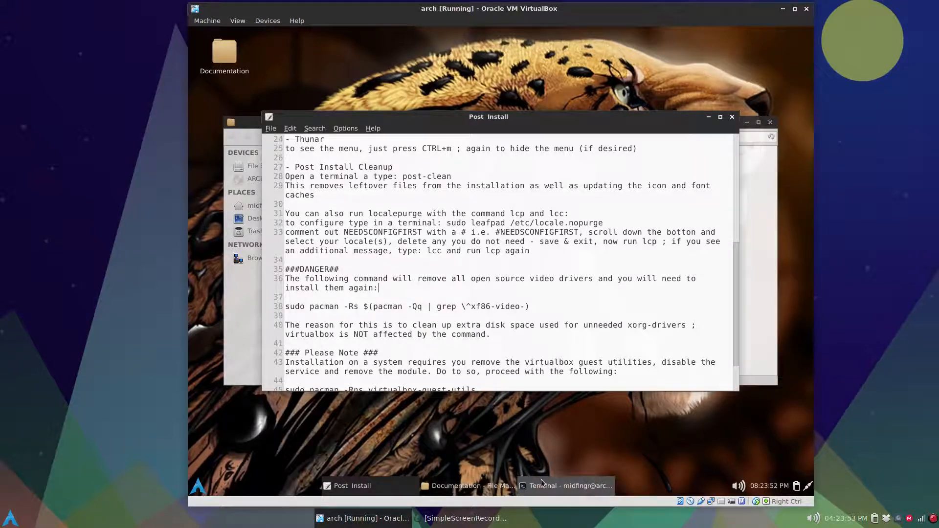
click(566, 486)
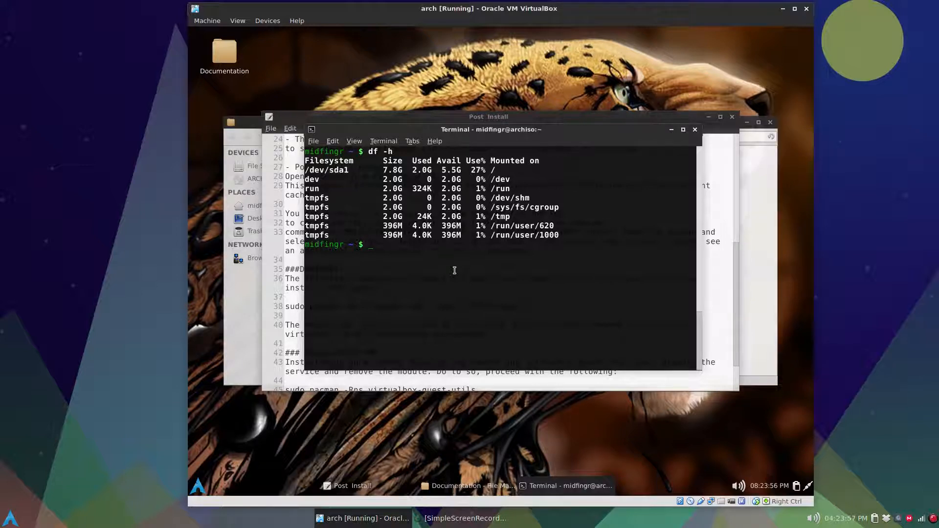
text(l)
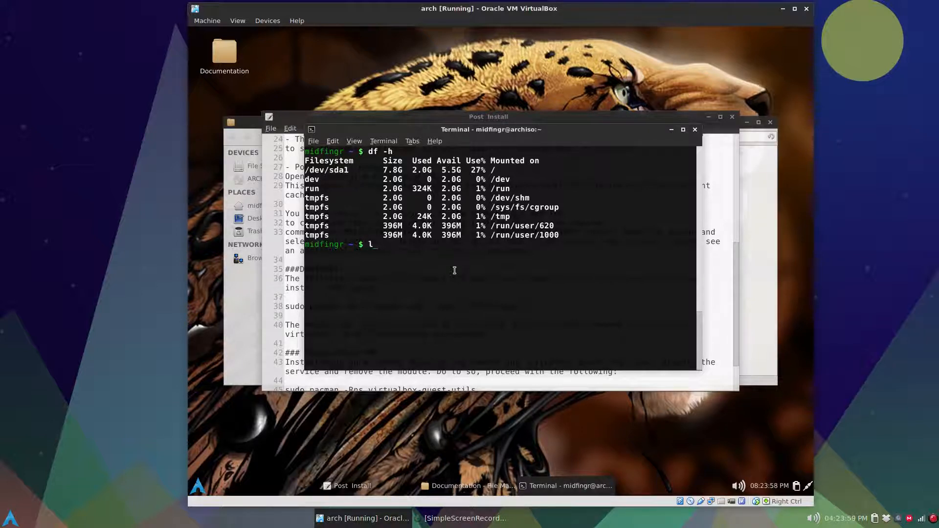
text(cp)
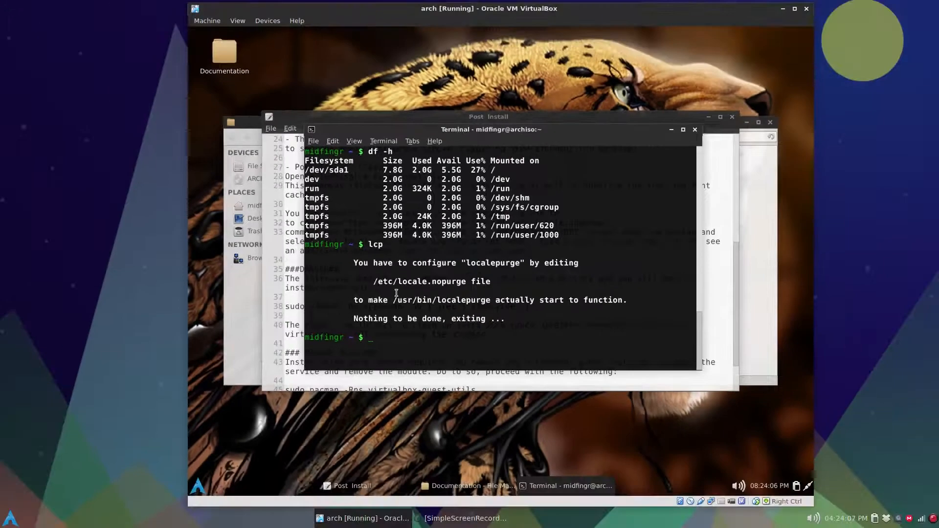
Copy the /etc/locale.nopurge path and prefix it with sudo leafpad.
double_click(420, 282)
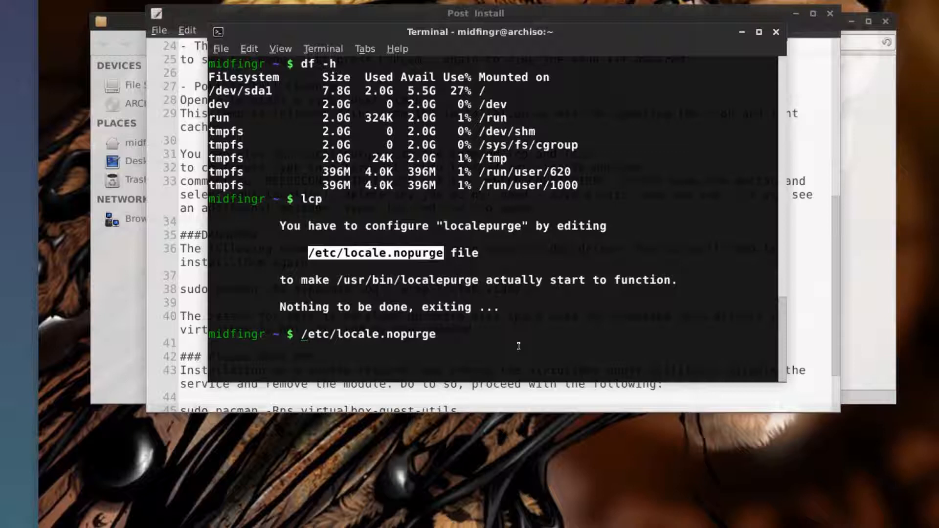
text(sudo)
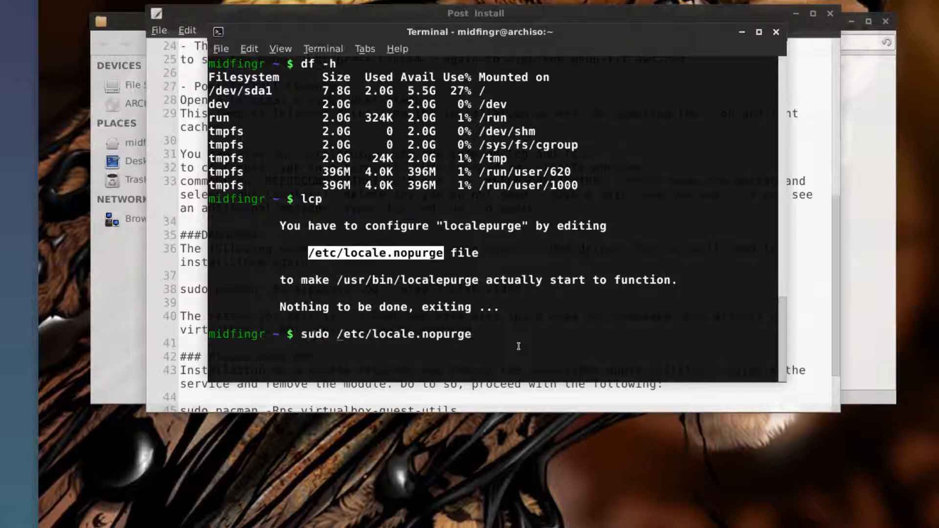
text(leafpad)
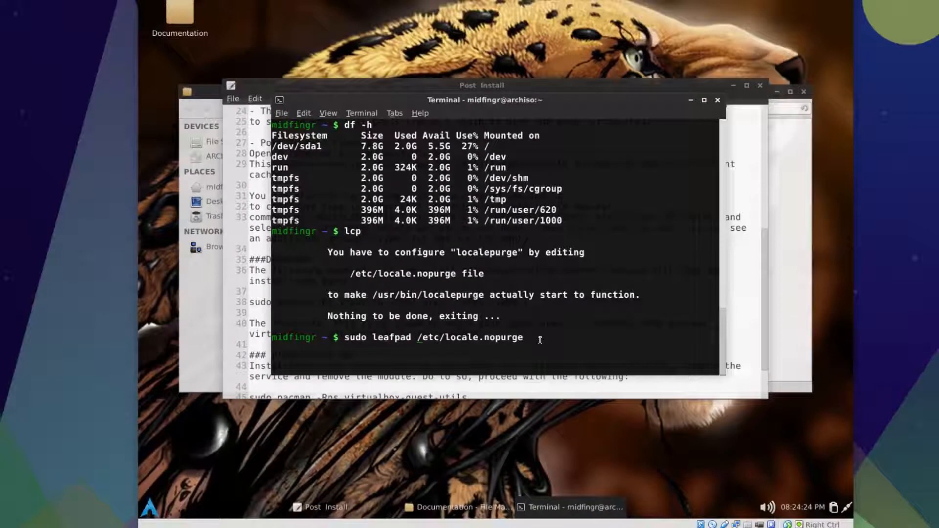
Edit /etc/locale.nopurge as root, removing en and en_GB lines, then save and close.
key(Return)
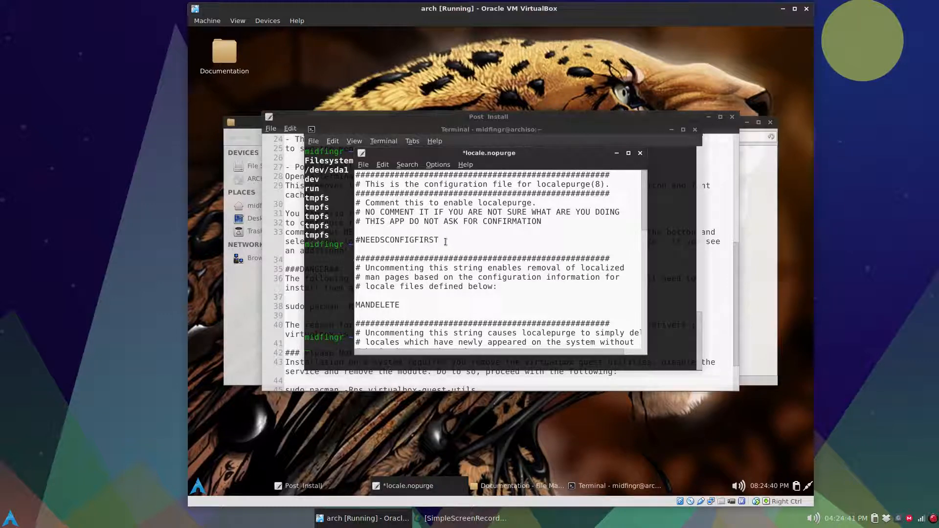
scroll(down, 3)
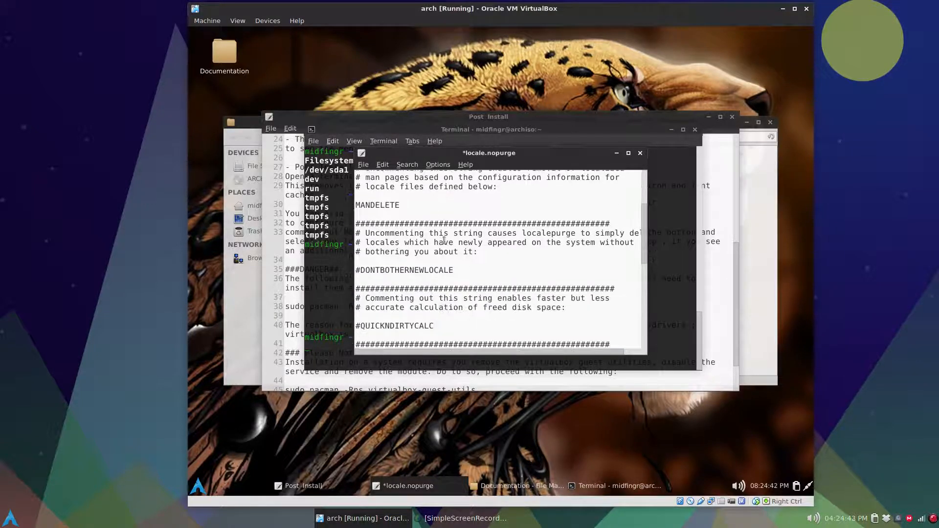
scroll(down, 3)
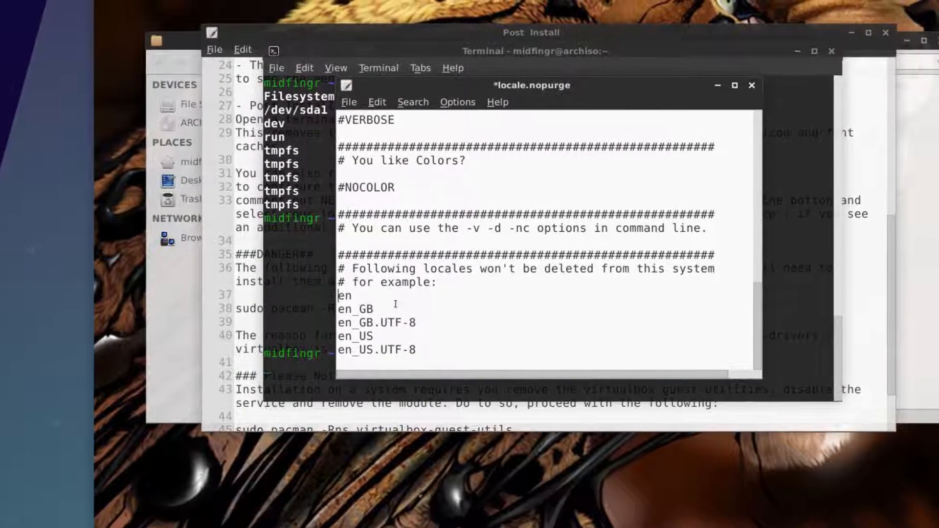
drag(342, 296, 401, 323)
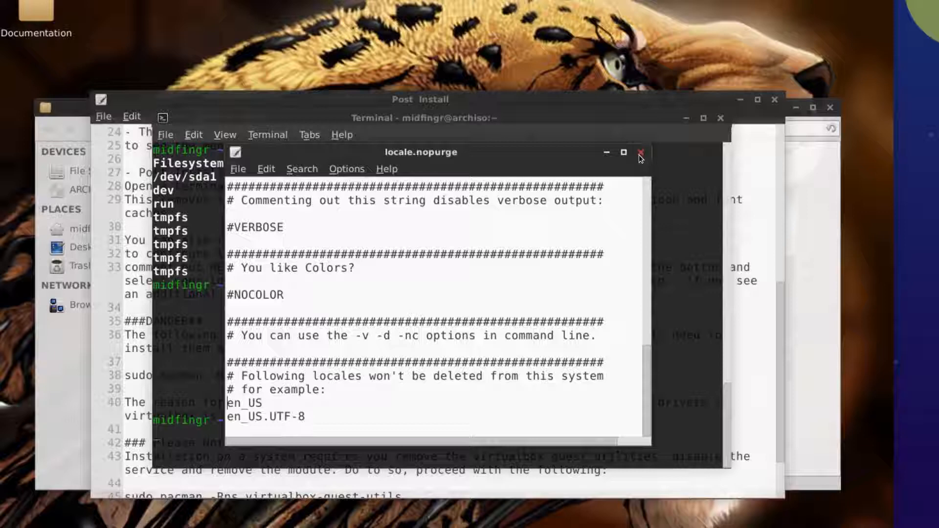
click(641, 152)
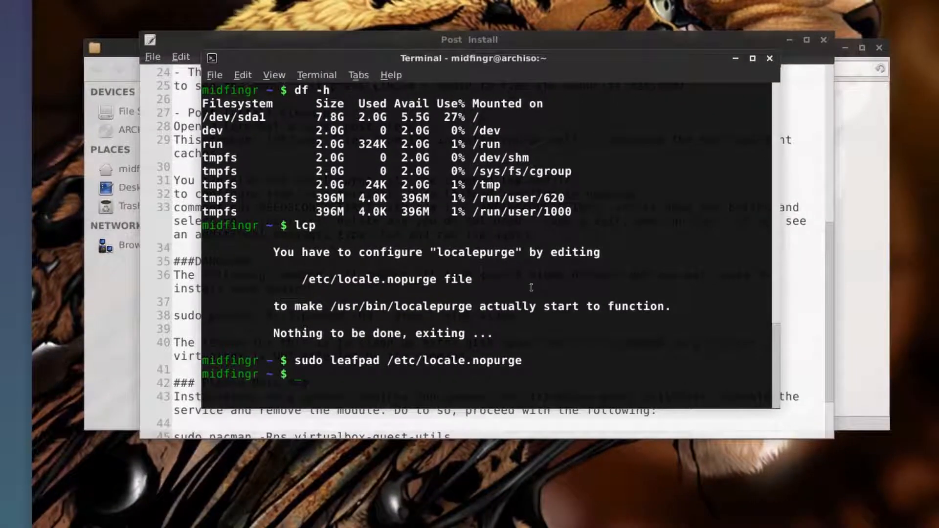
Run lcp to purge unused locales, freeing 206216 KiB, then run lcc.
text(lcp)
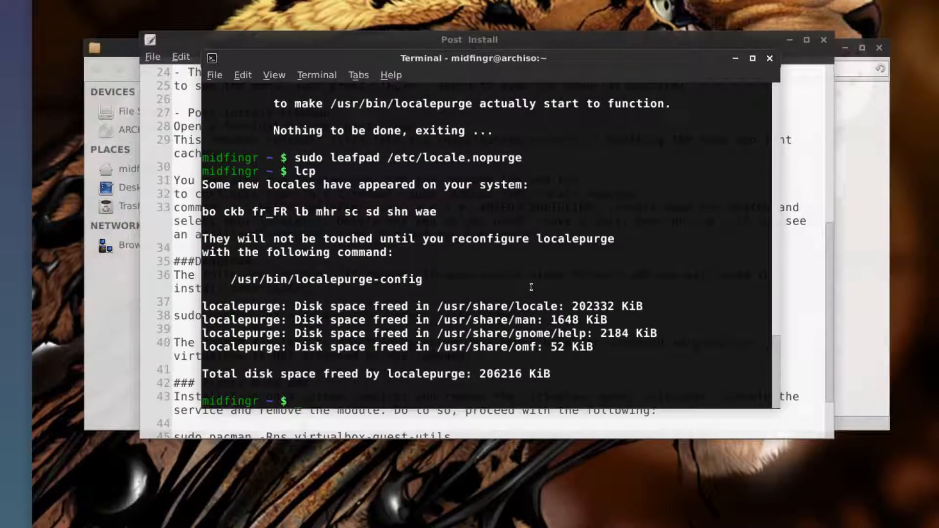
drag(473, 58, 543, 73)
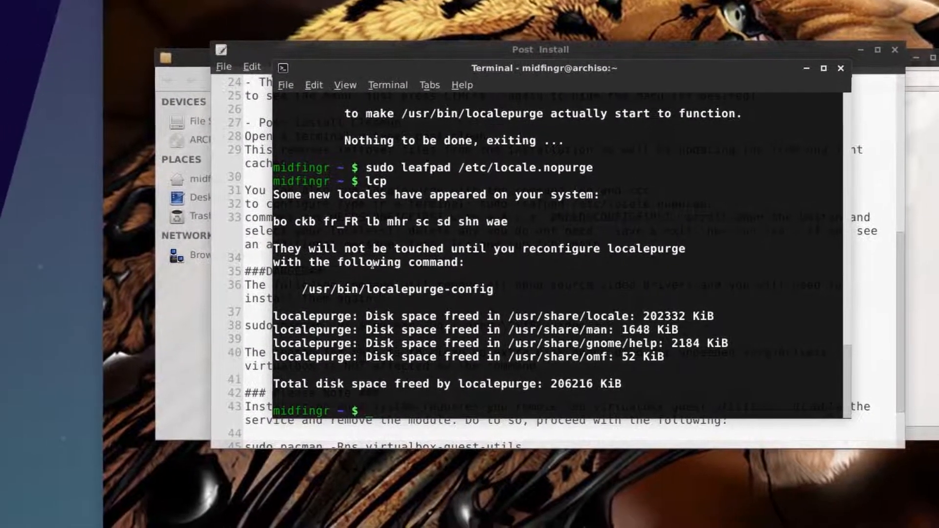
drag(542, 67, 532, 58)
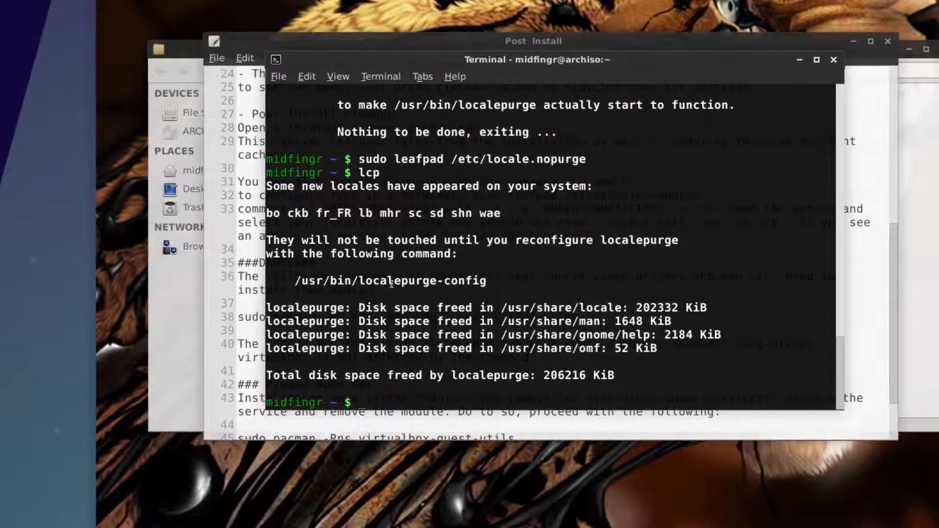
text(lcc:)
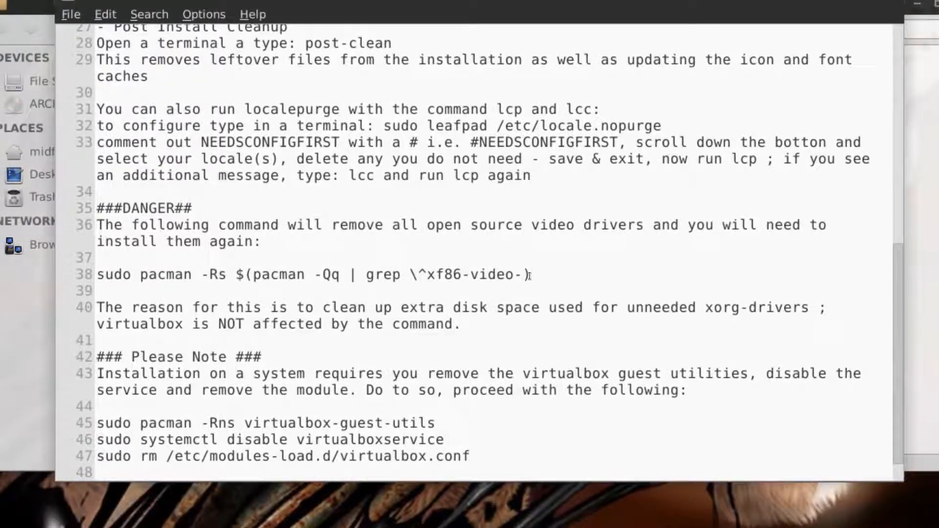
Run the xf86-video driver removal command and select the pacr input-driver line.
click(529, 275)
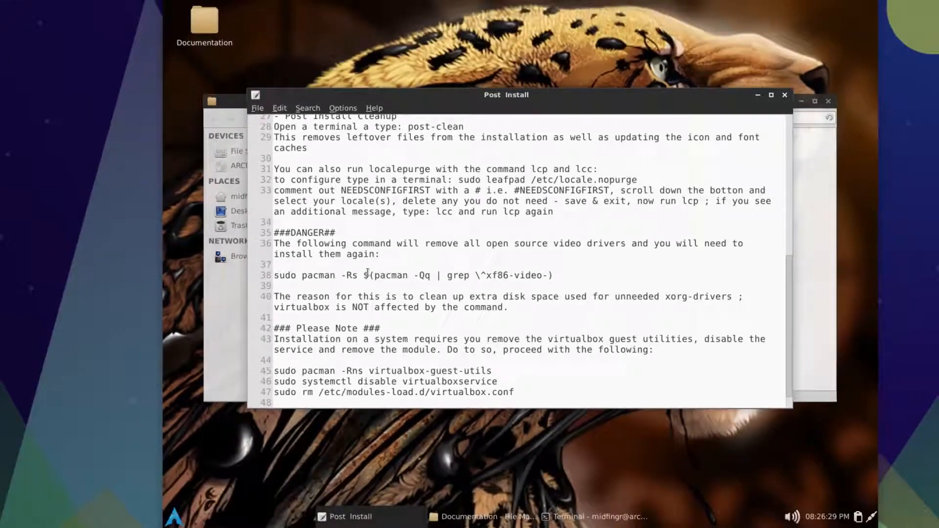
drag(285, 274, 491, 303)
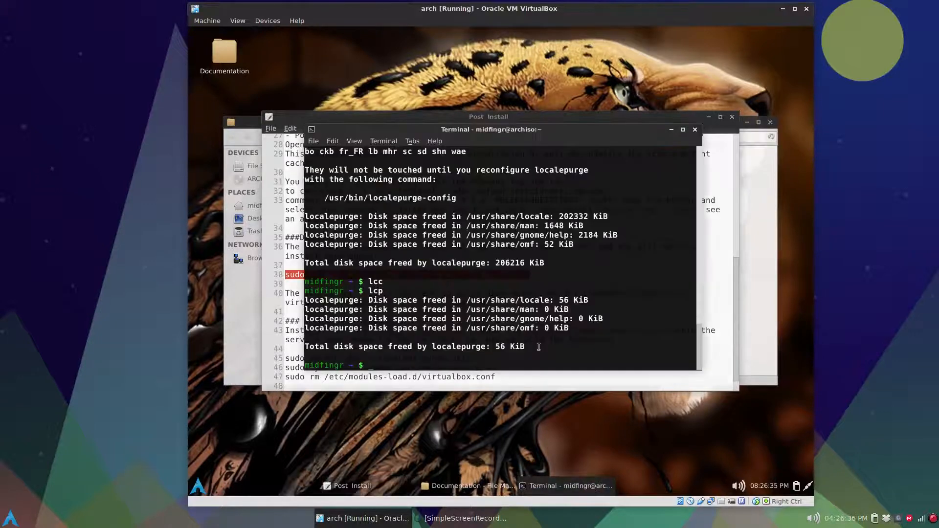
text(sudo pacman -Rs $(pacman -Qq | grep \^xf86-video-))
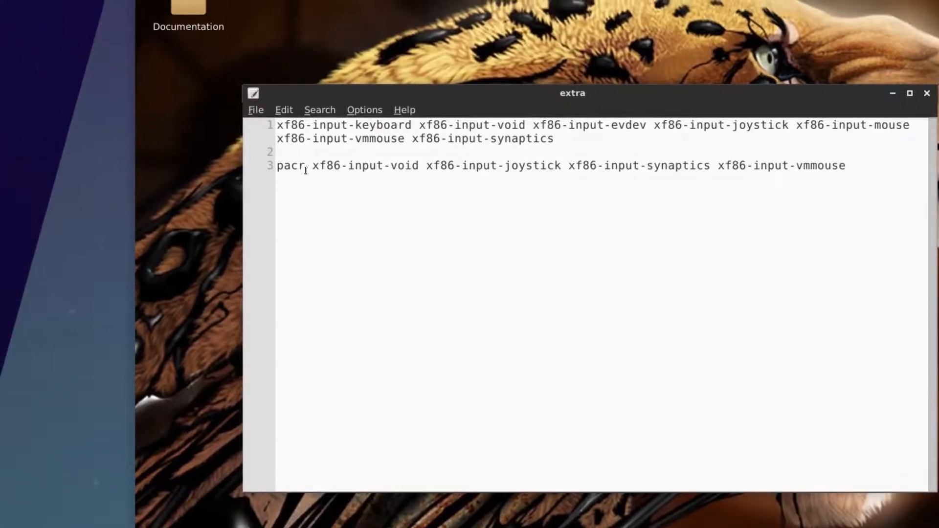
drag(572, 93, 547, 94)
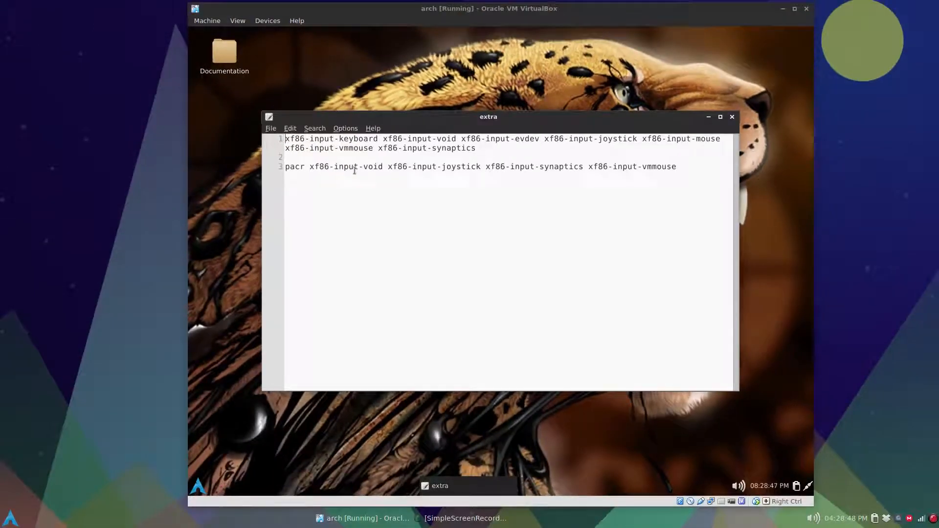
drag(285, 167, 534, 166)
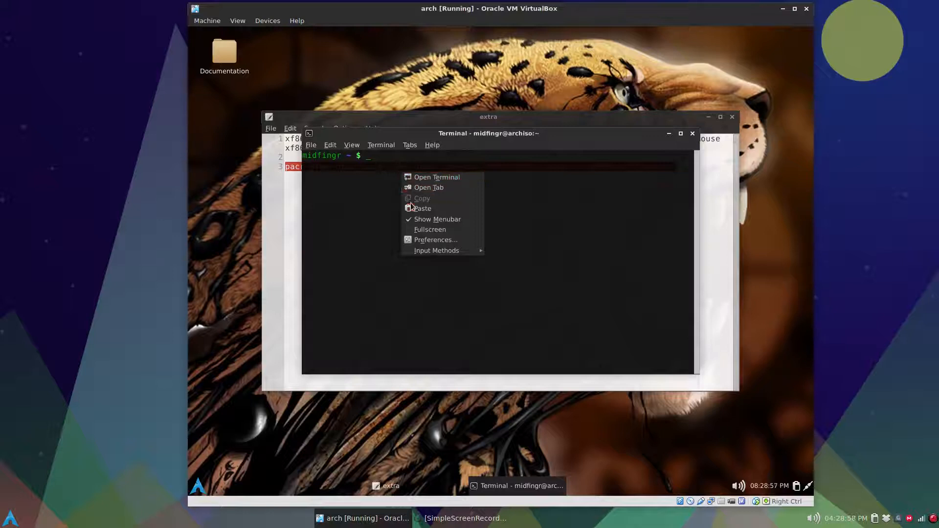
Paste the input-driver removal command into the terminal.
click(422, 207)
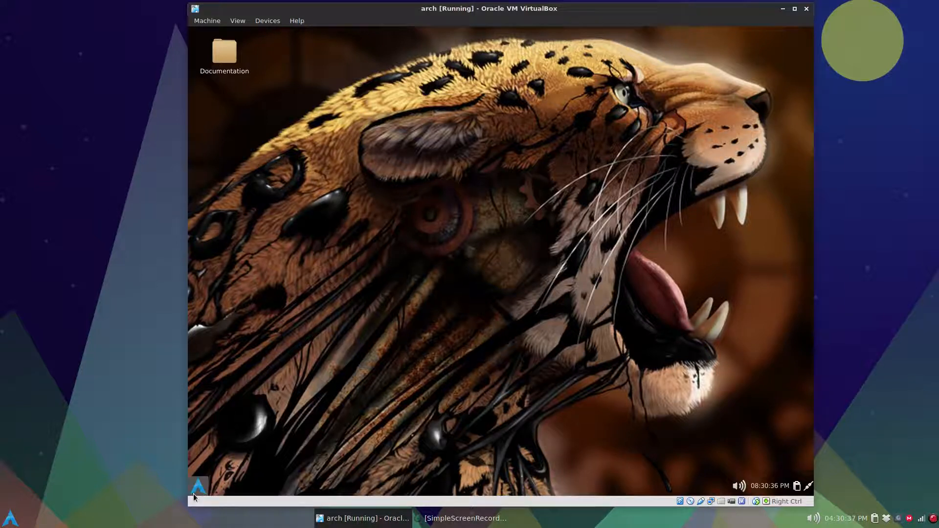
Open the Whisker menu and browse System entries like Avahi Zeroconf Browser.
click(198, 485)
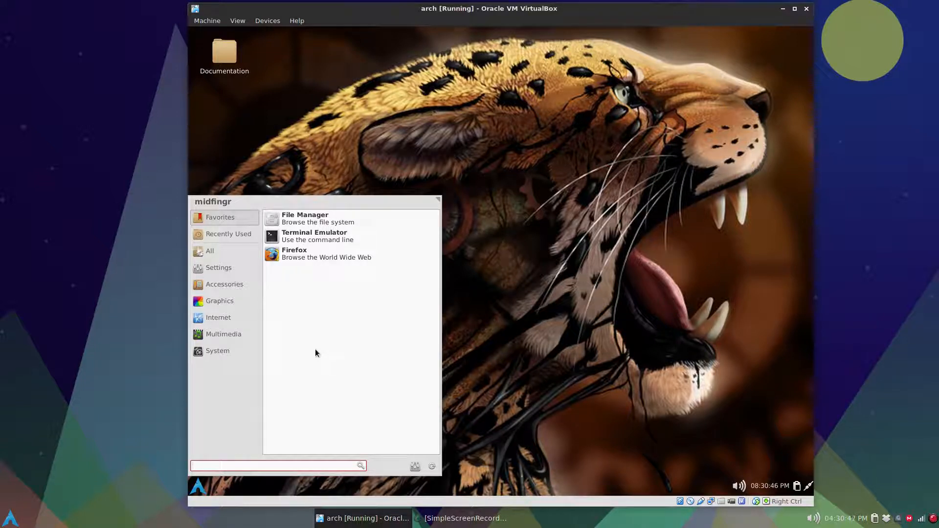
click(217, 350)
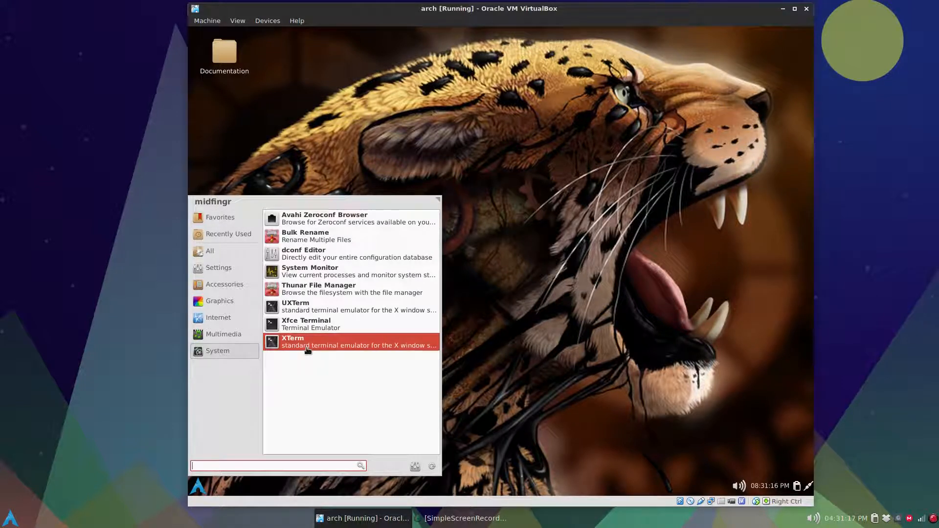
mouse_move(218, 318)
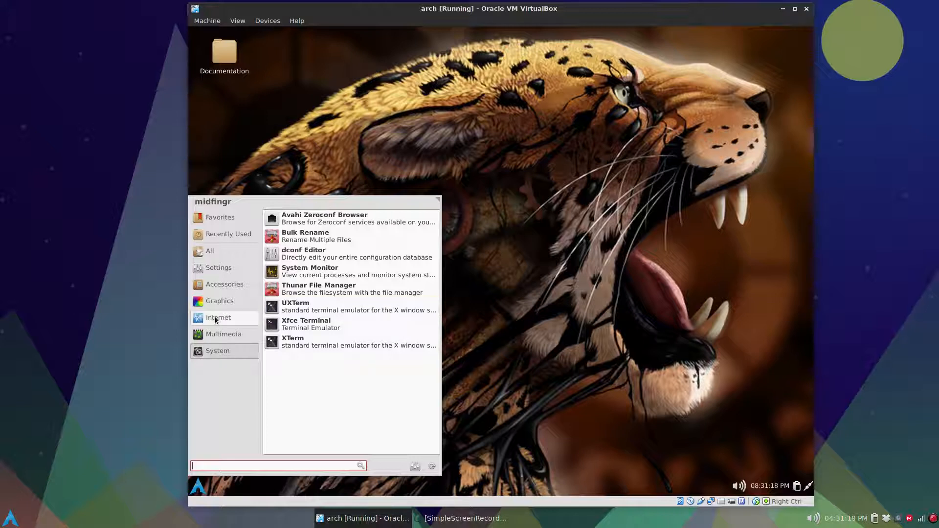
click(218, 318)
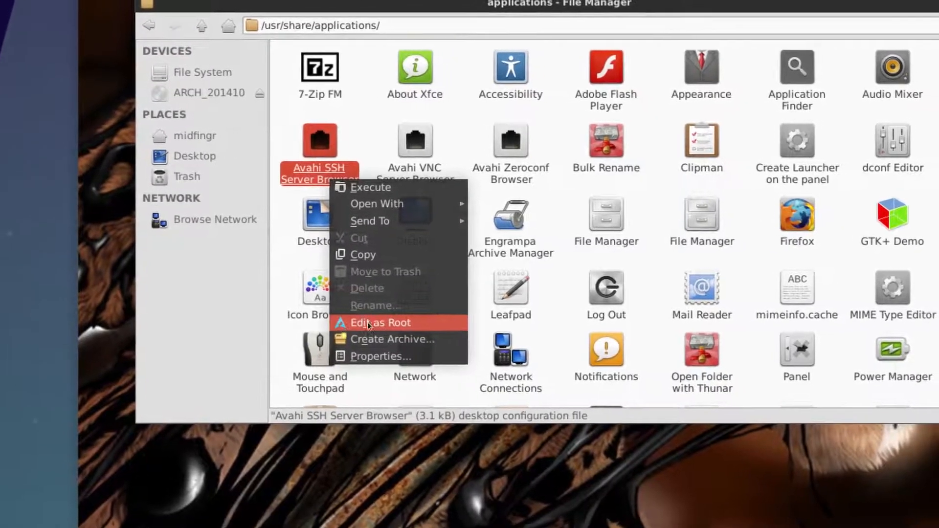
Append NoDisplay=true to the Avahi SSH Server Browser launcher as root, then close it.
click(381, 322)
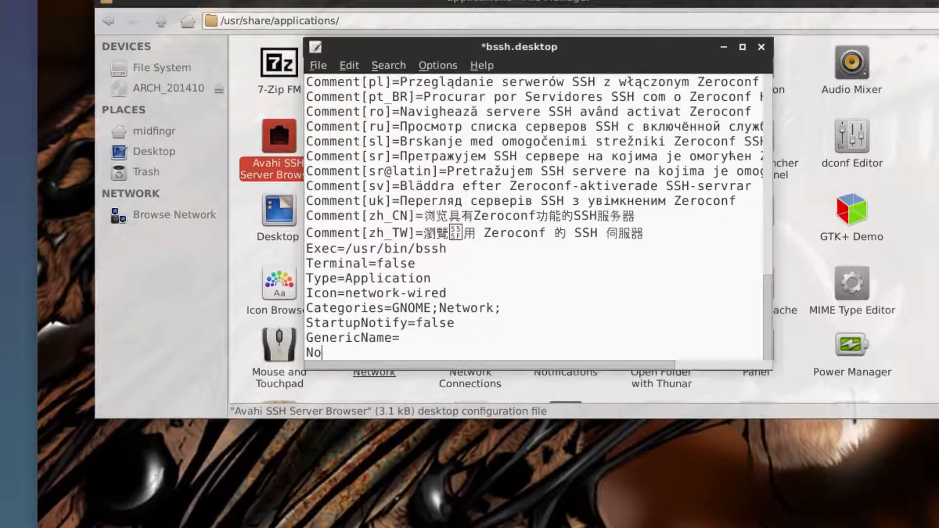
text(D)
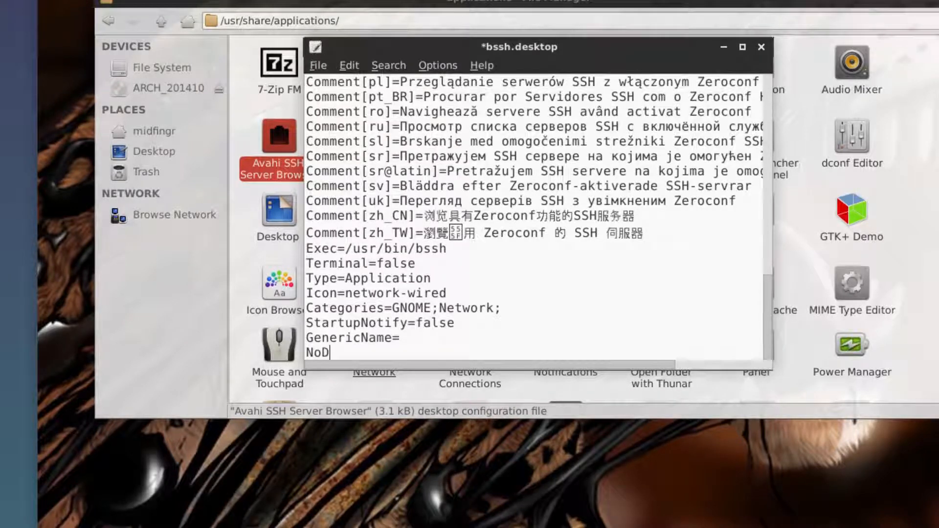
text(isplay=t)
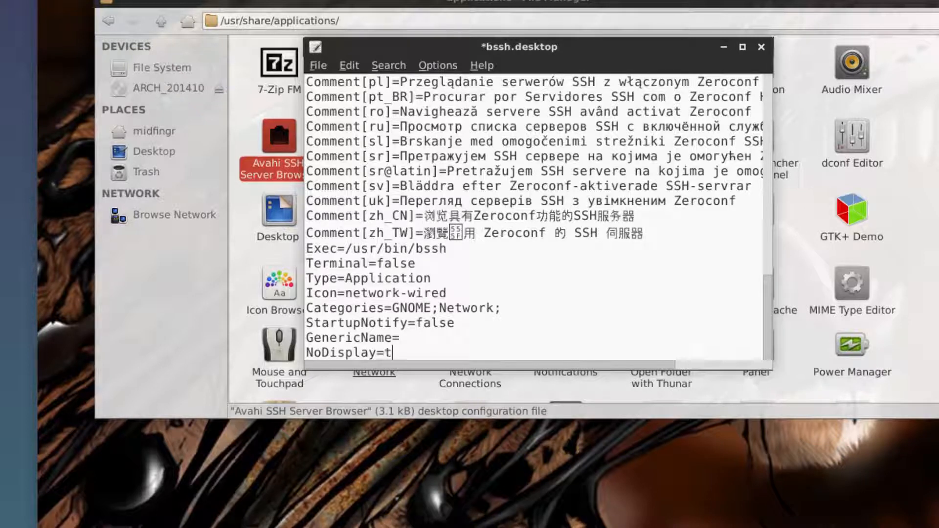
text(rue)
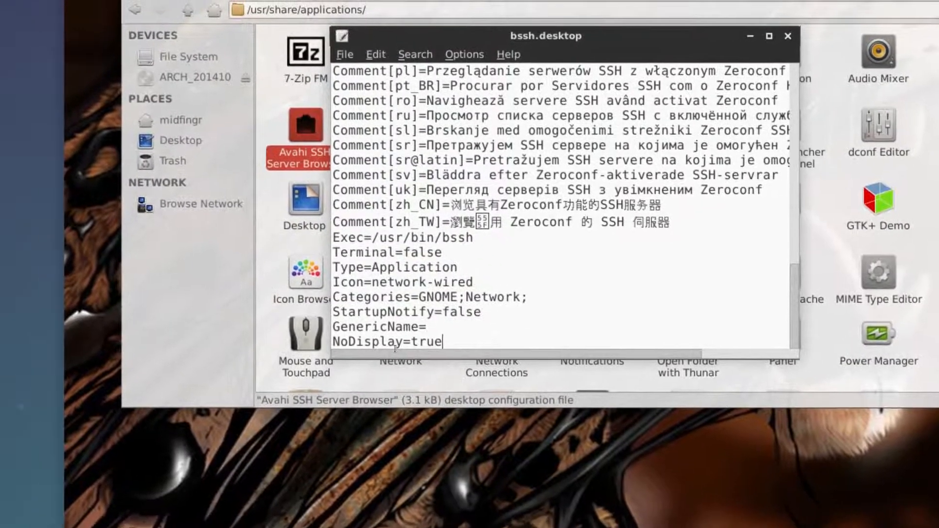
double_click(371, 342)
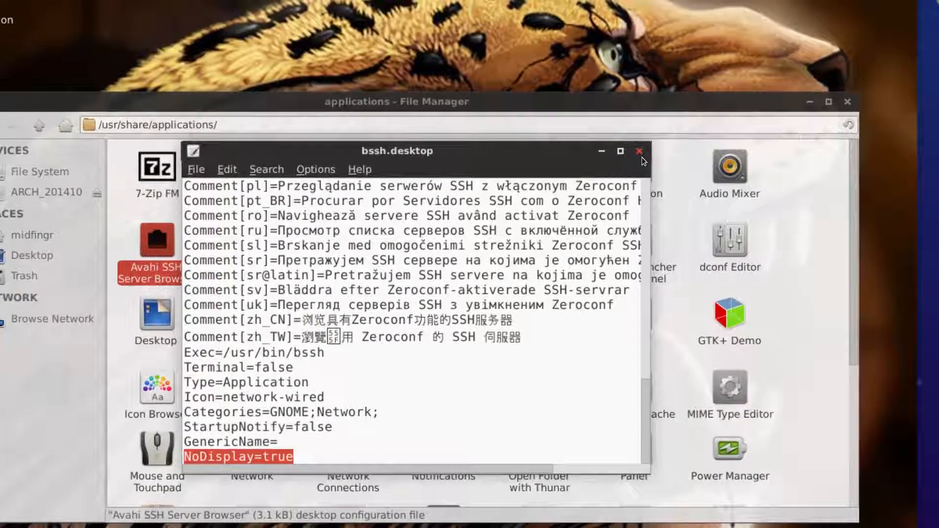
click(640, 150)
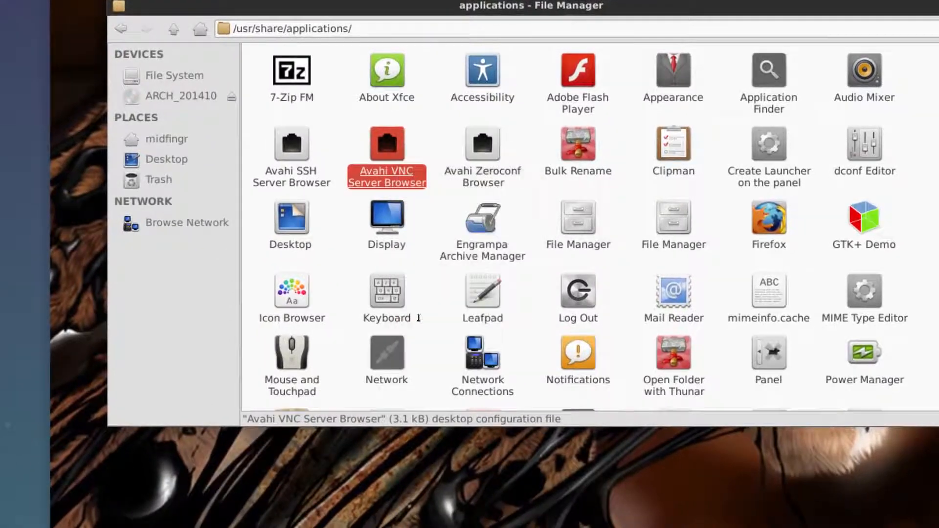
double_click(387, 144)
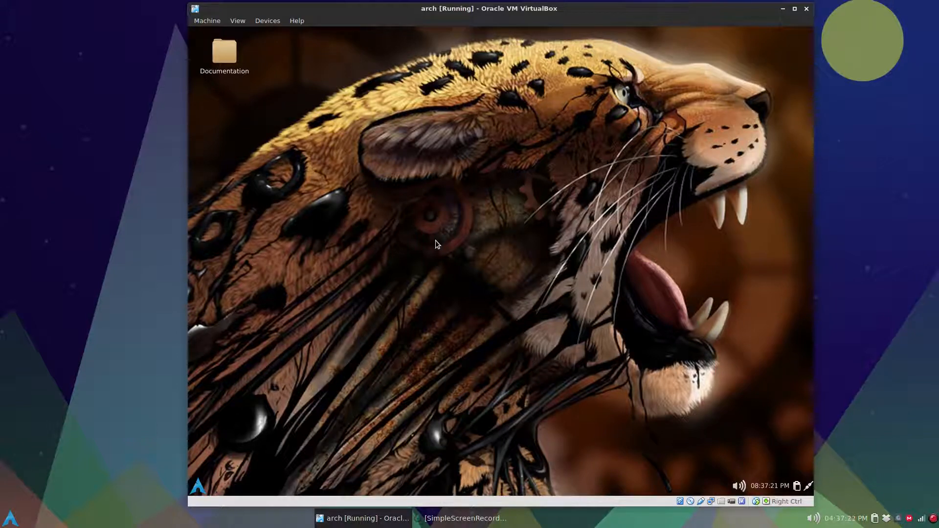
mouse_move(445, 243)
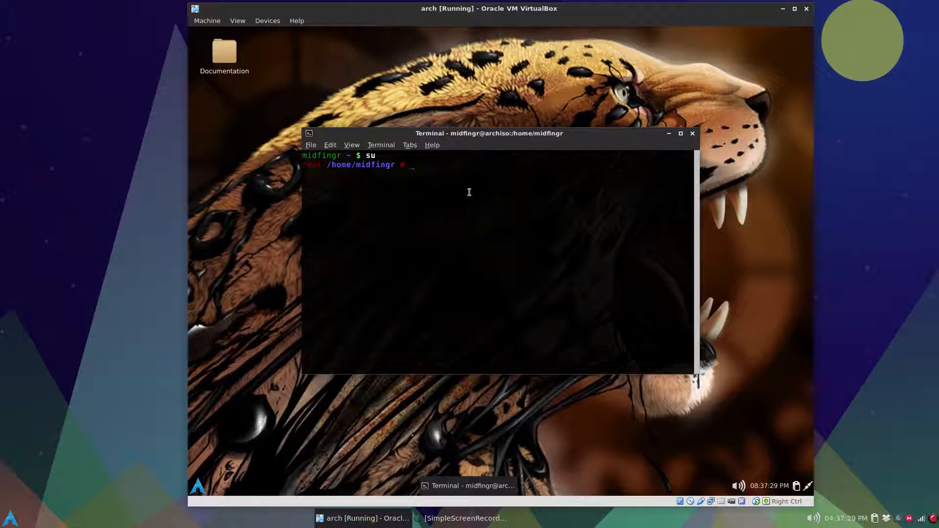
Delete /etc/localtime as root and start typing timedatectl.
text(rm /etc/)
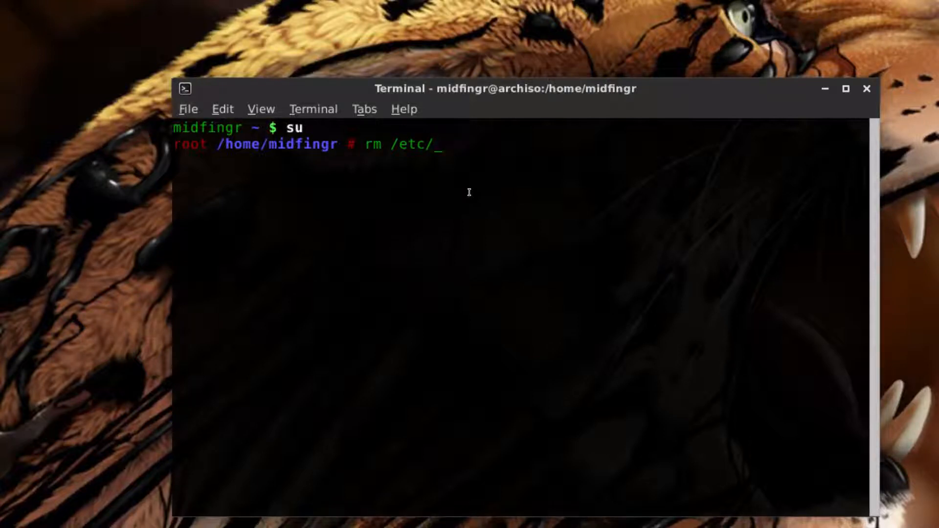
text(local)
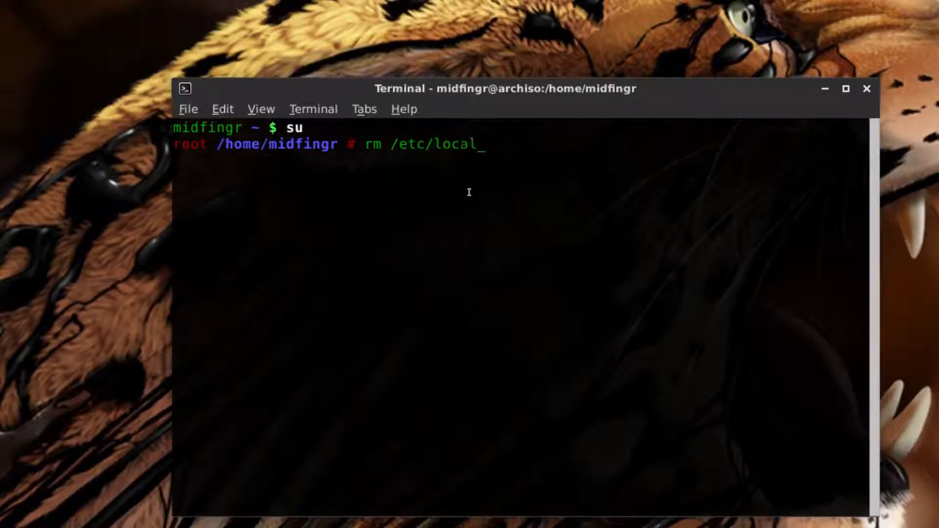
text(time)
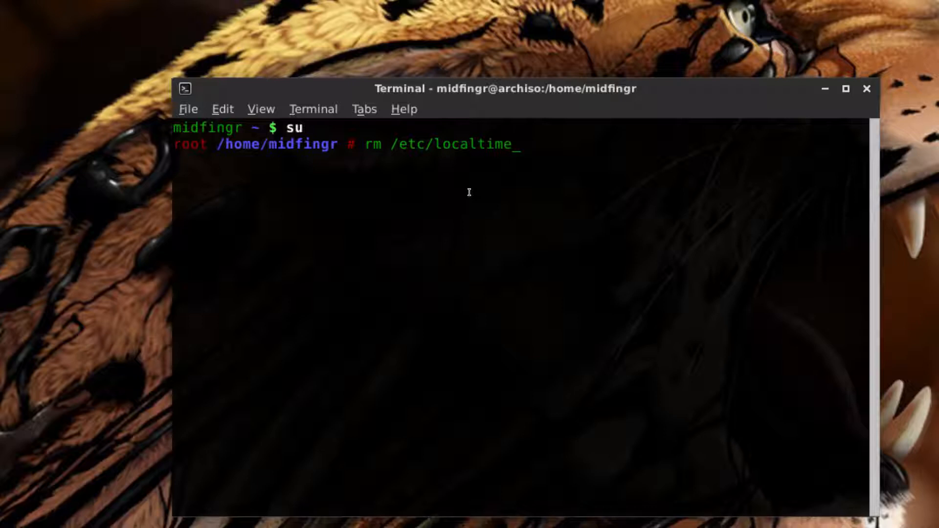
key(Return)
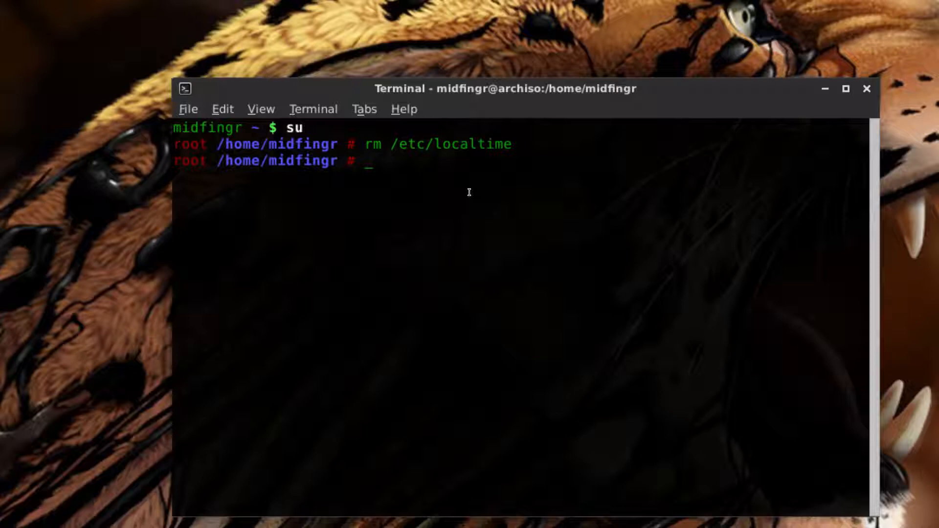
text(ti)
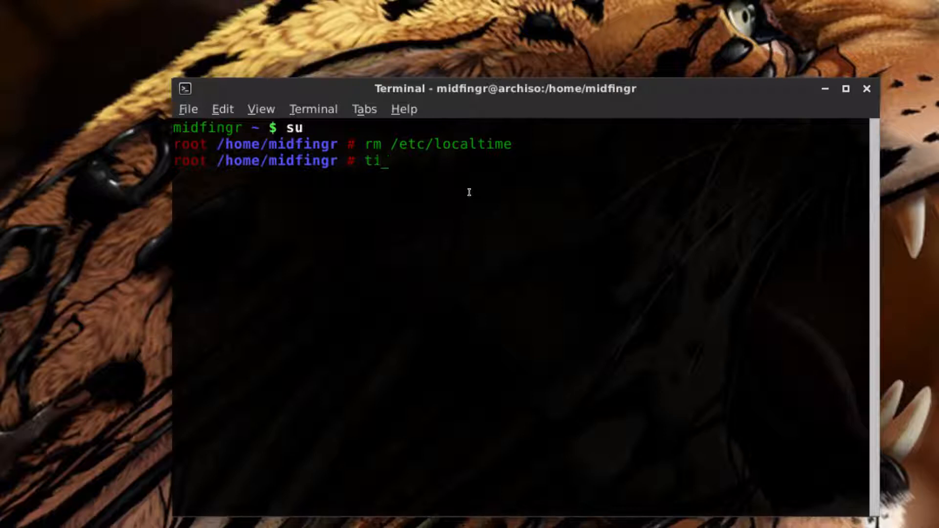
text(medatectl)
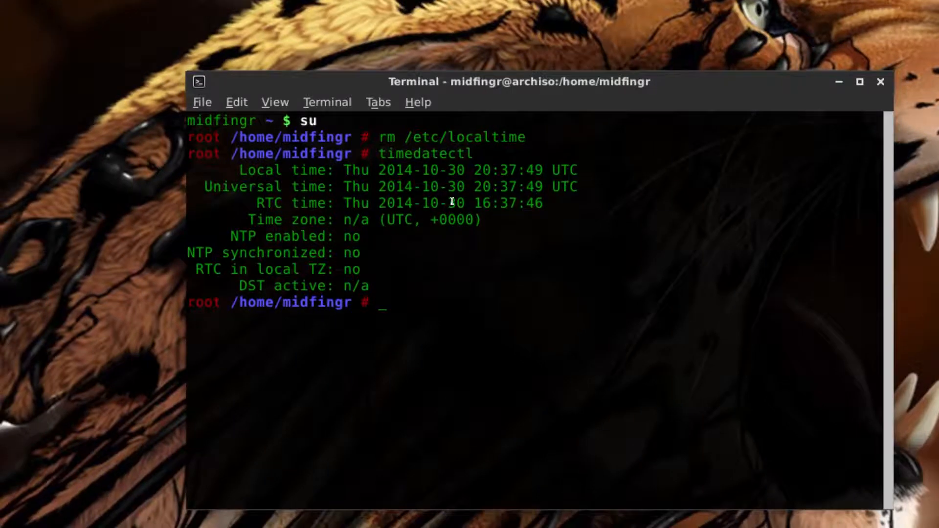
Symlink /etc/localtime to /usr/share/zoneinfo/America/New_York and run timedatectl.
drag(520, 82, 556, 61)
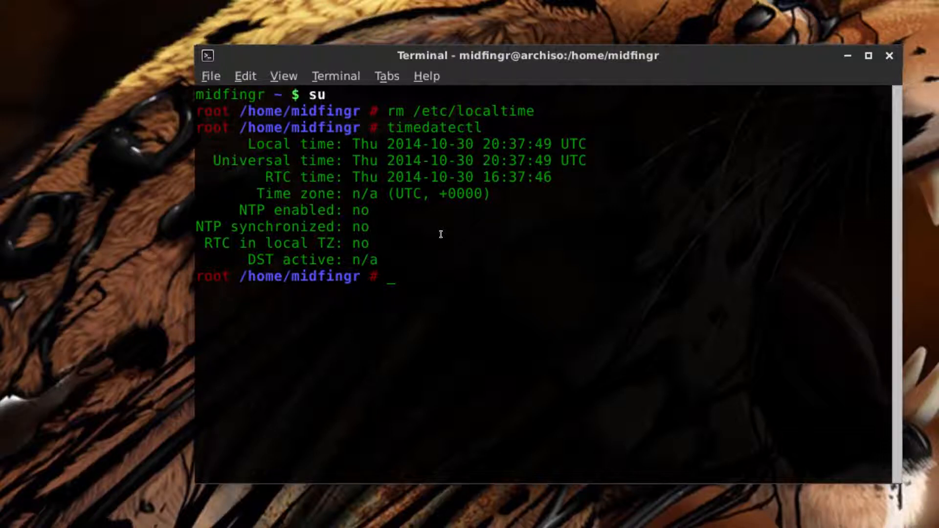
text(l)
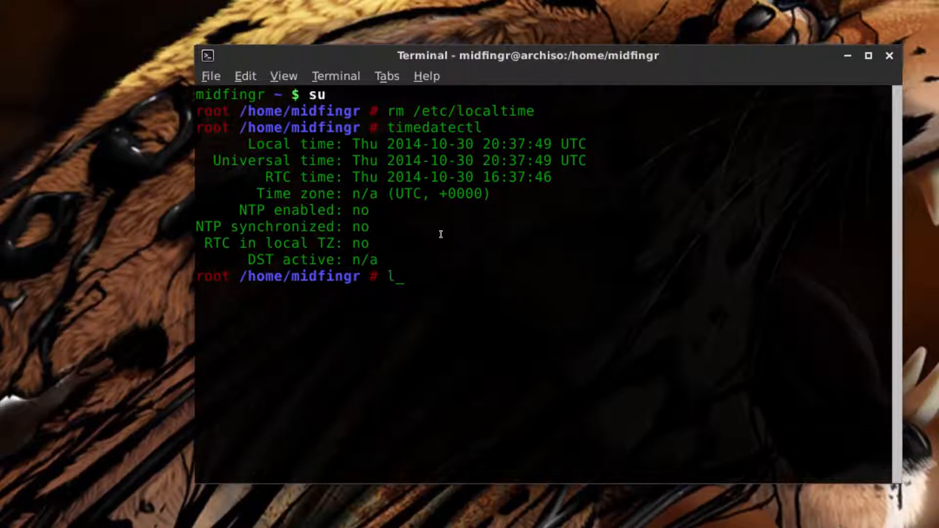
text(n -)
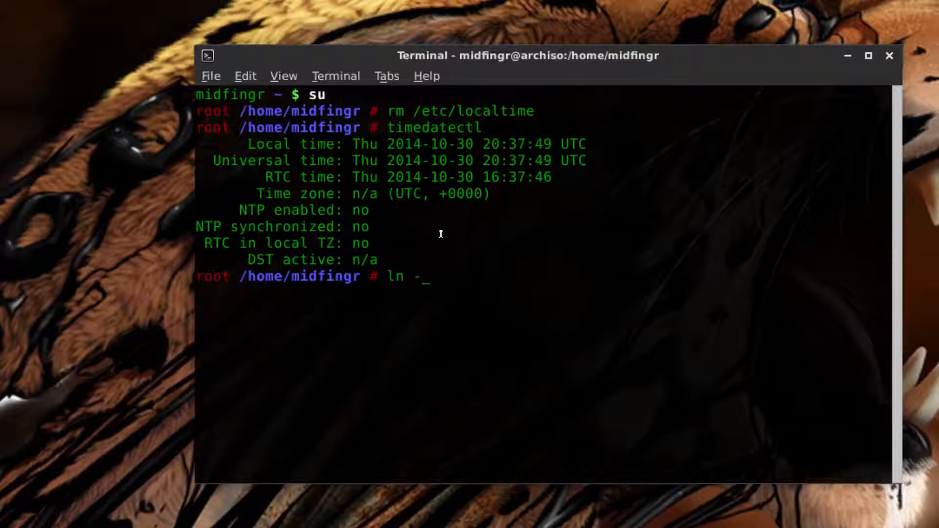
text(s /us)
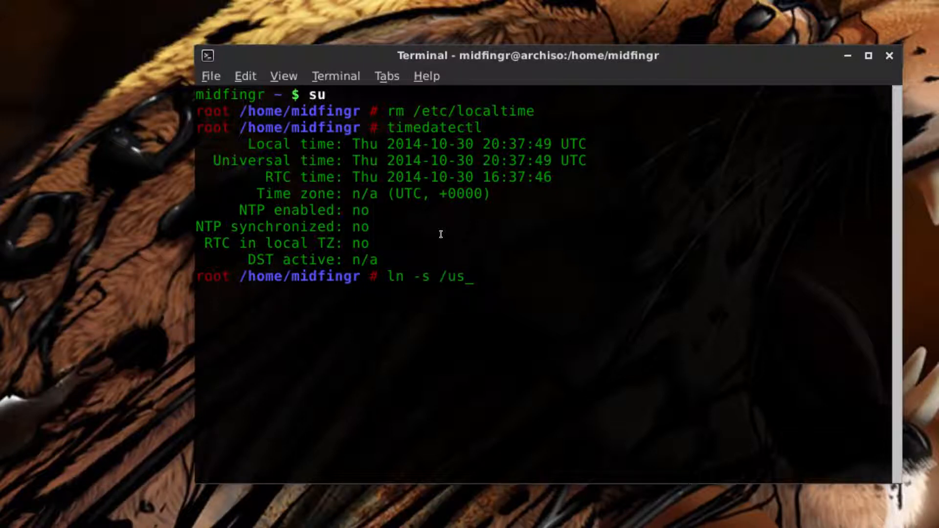
text(r/share/zoneinfo/)
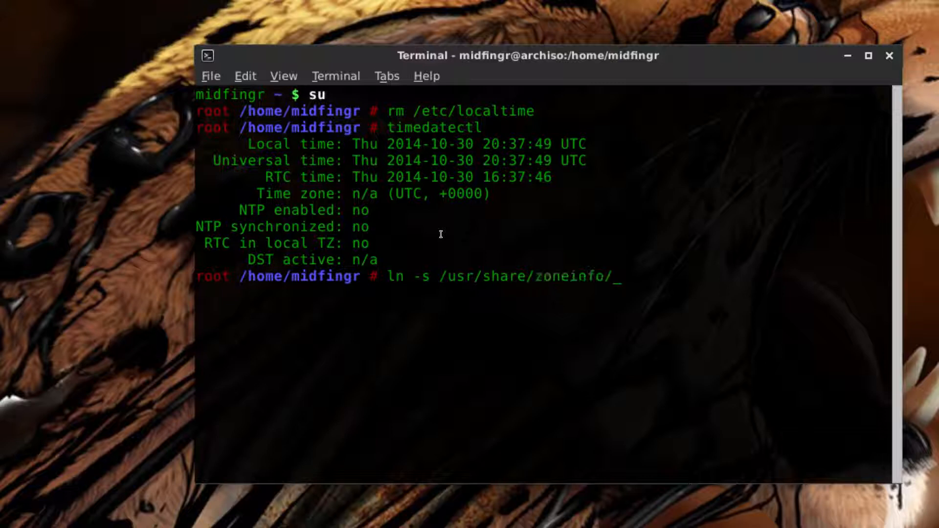
text(America/)
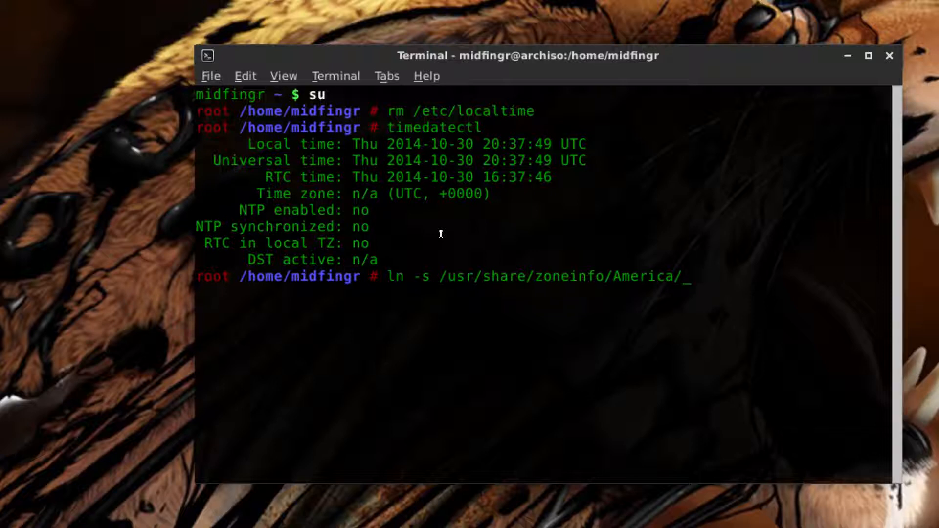
text(New_York)
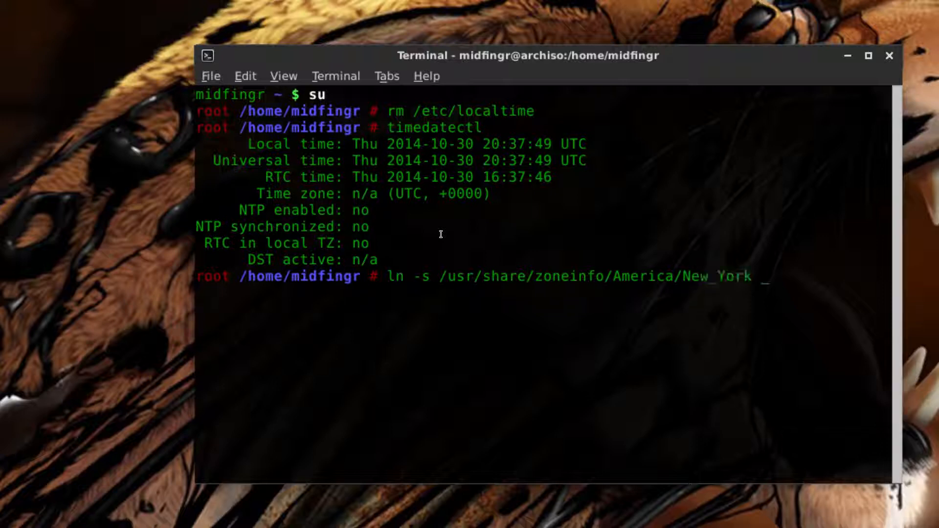
text(/e)
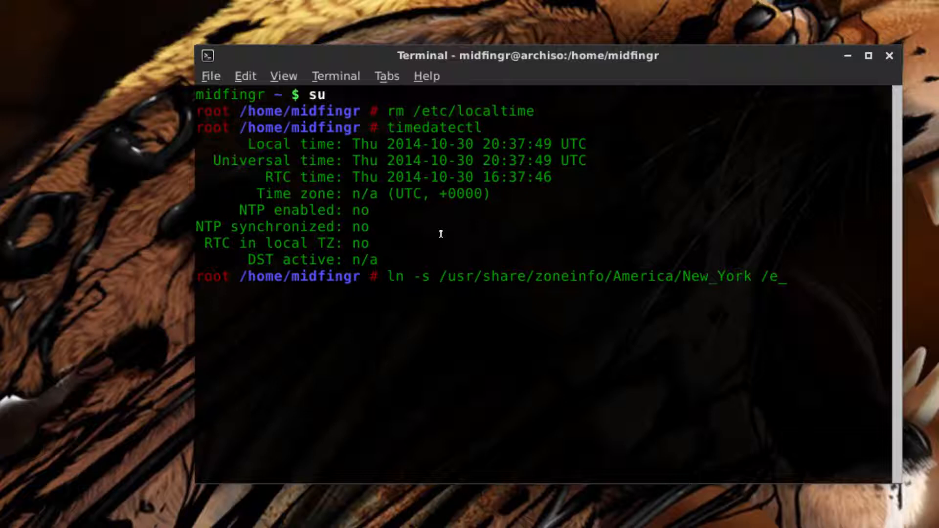
text(tc/)
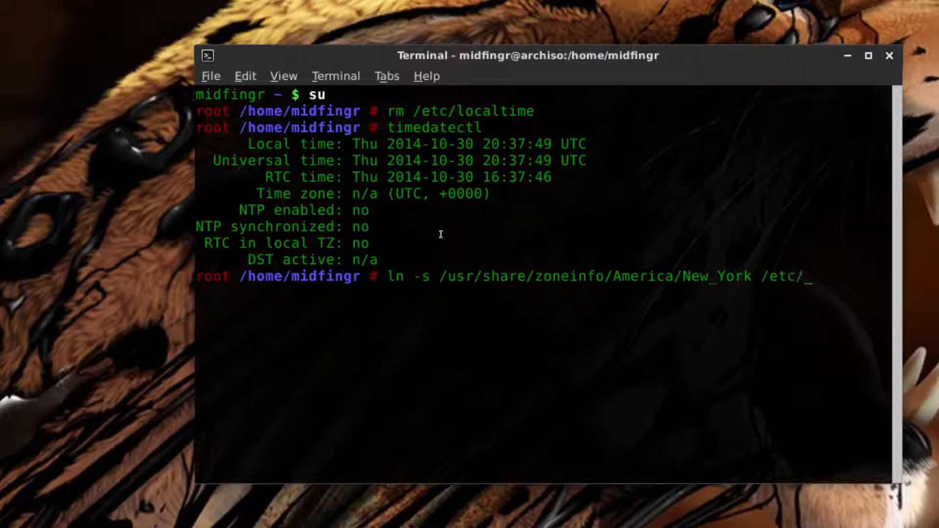
text(lo)
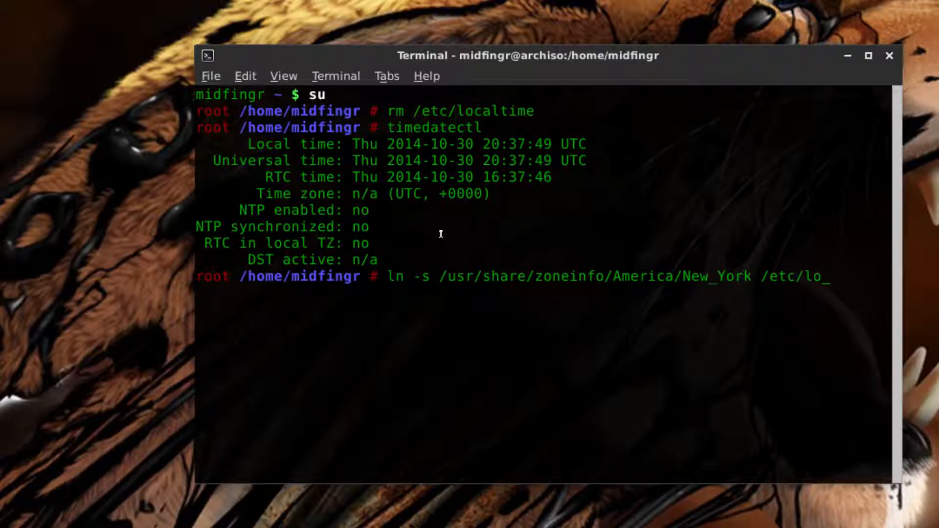
text(cal)
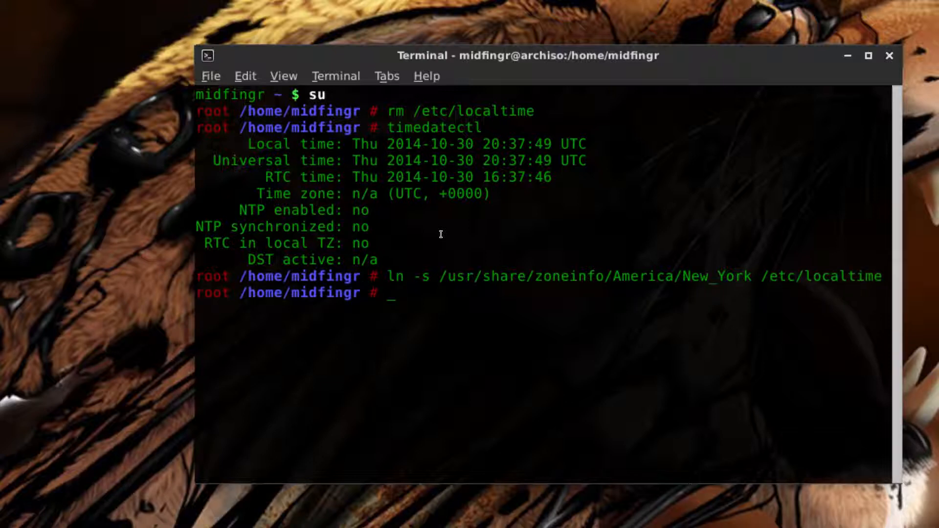
text(timedatectl)
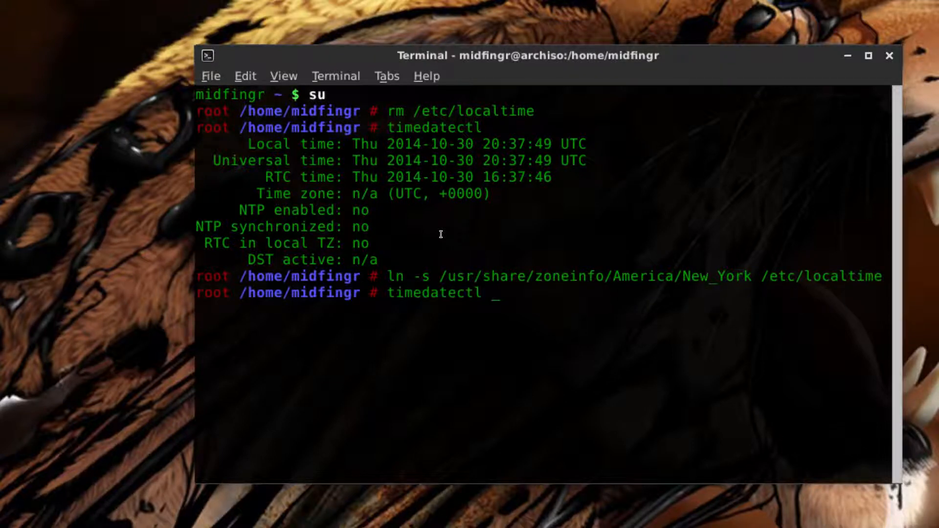
key(Return)
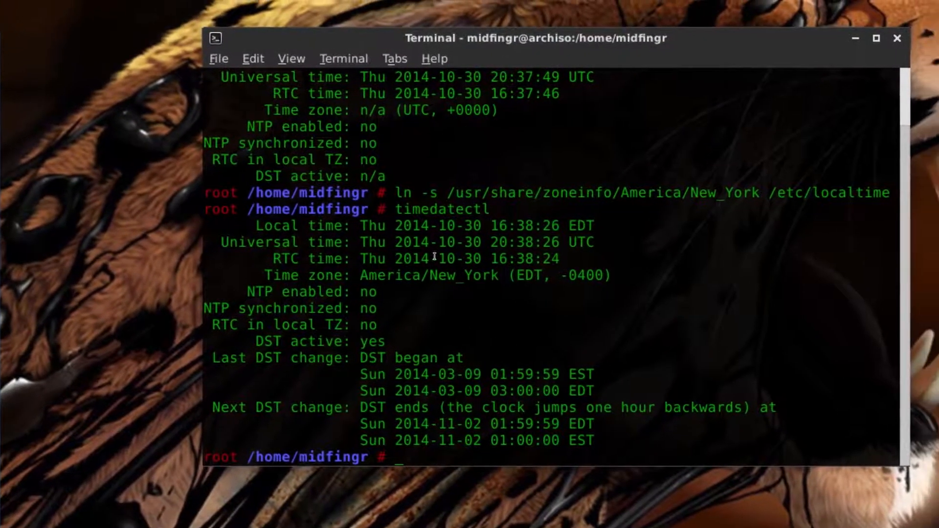
Review the timedatectl output, then run timedatectl --help and scroll its listing.
drag(533, 37, 492, 35)
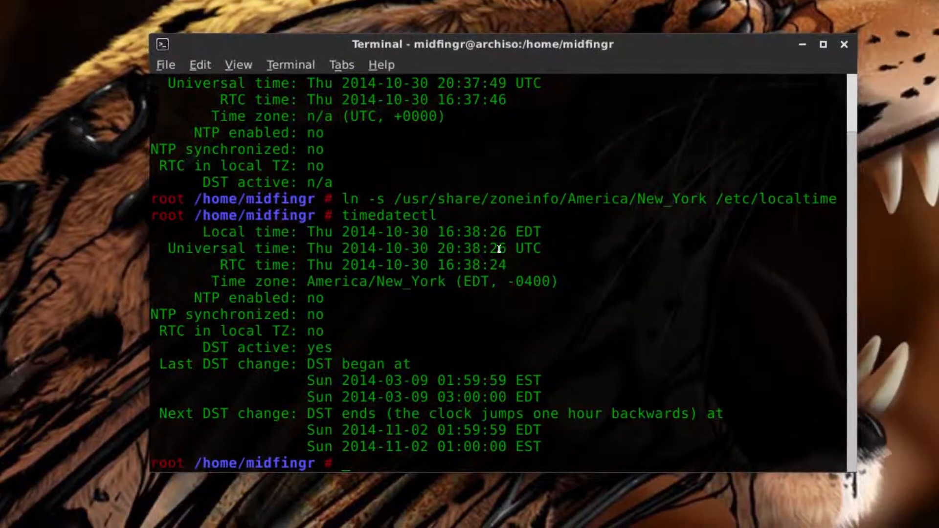
drag(483, 44, 571, 33)
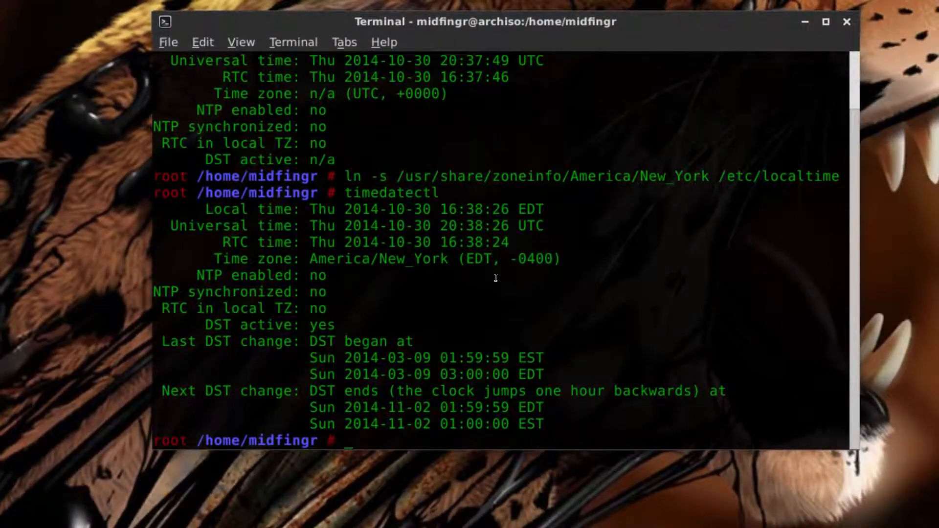
text(timedatectl)
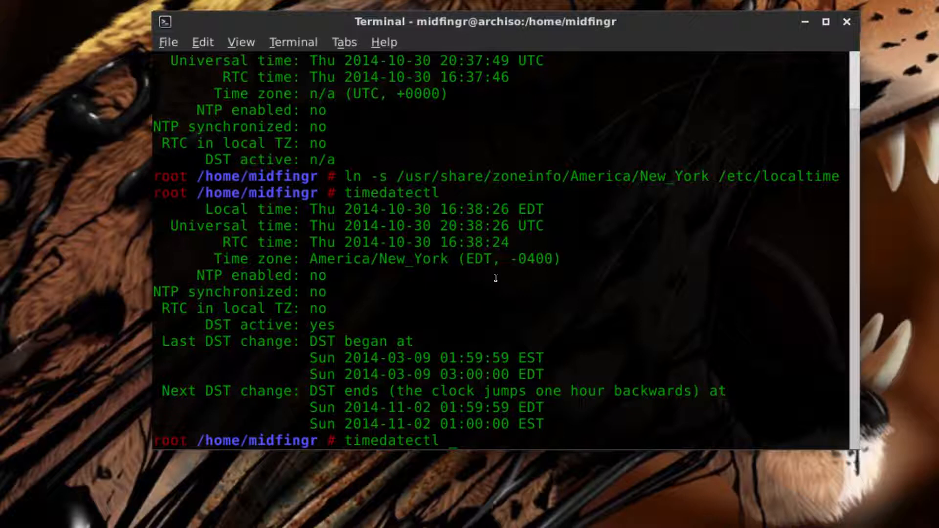
text(--)
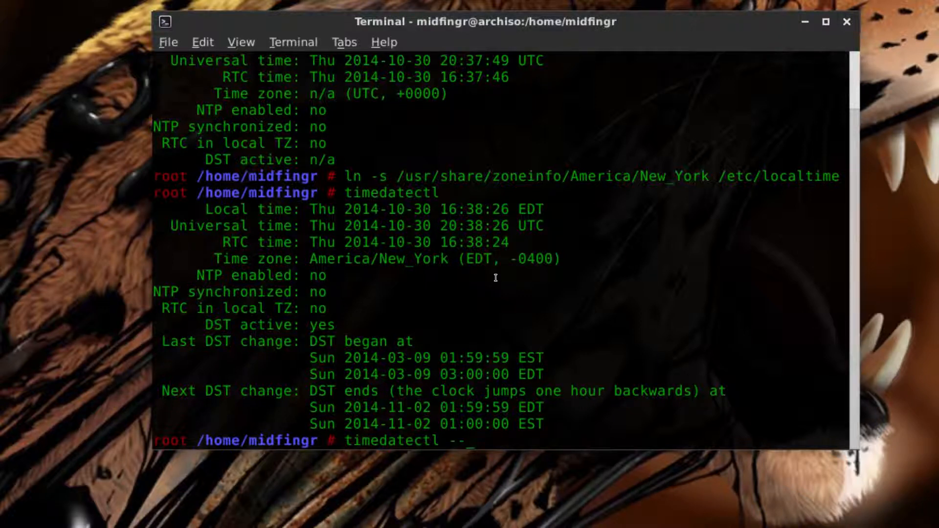
text(help)
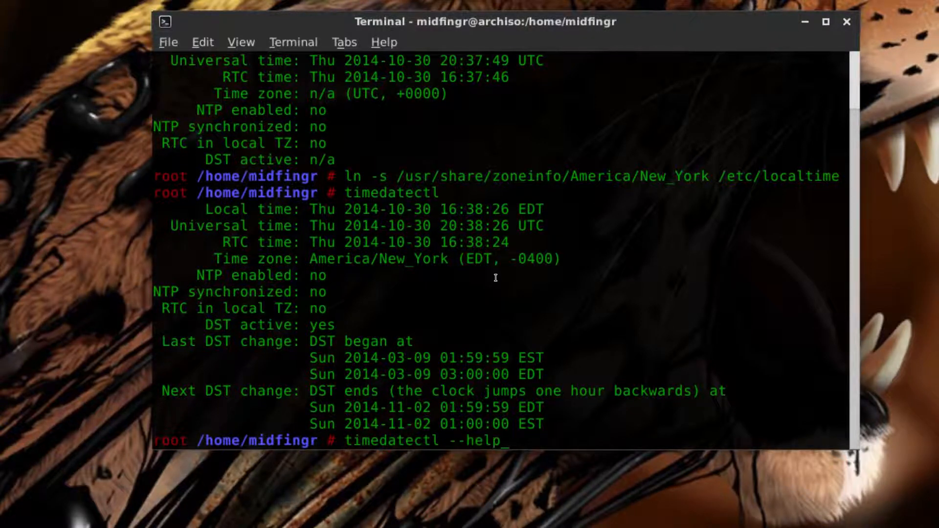
key(Return)
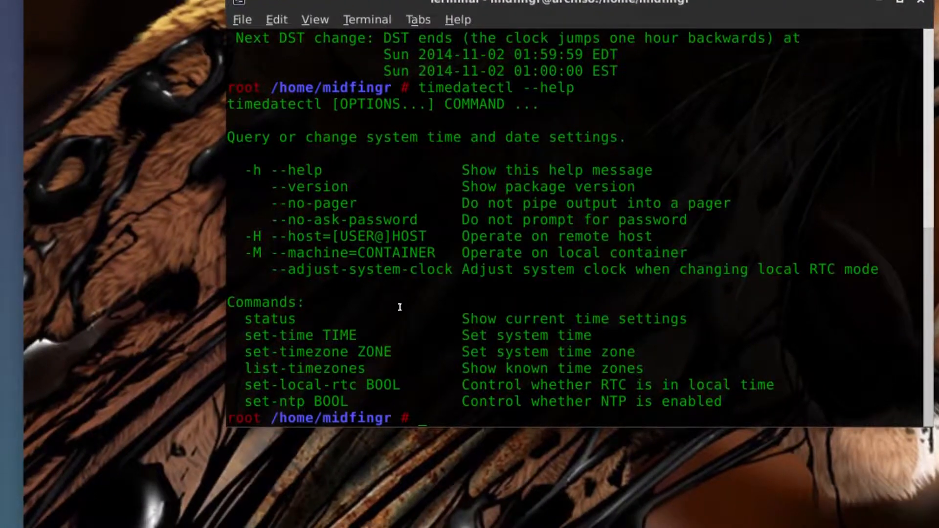
scroll(down, 3)
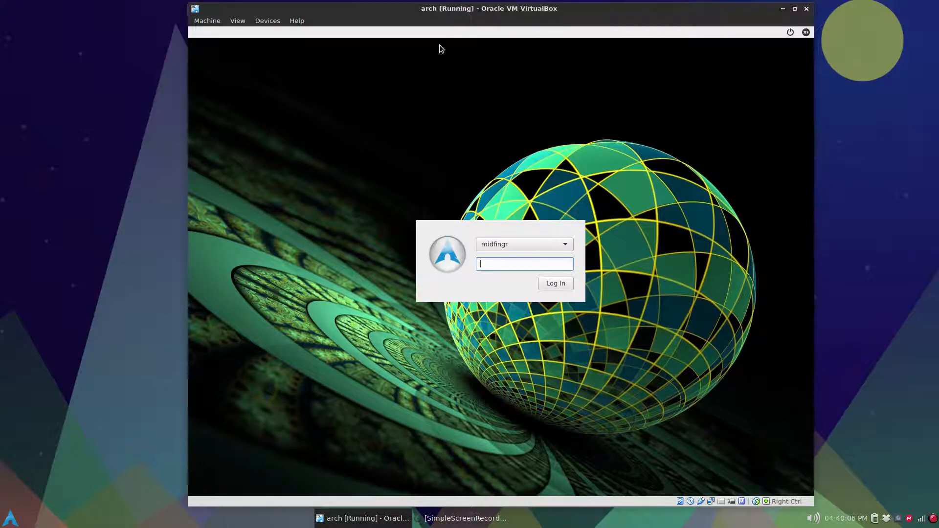
mouse_move(468, 226)
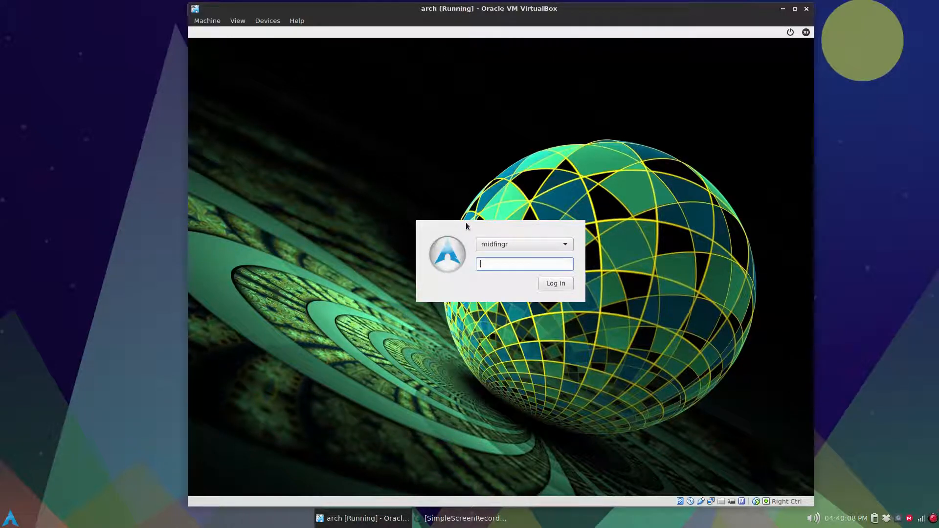
mouse_move(587, 157)
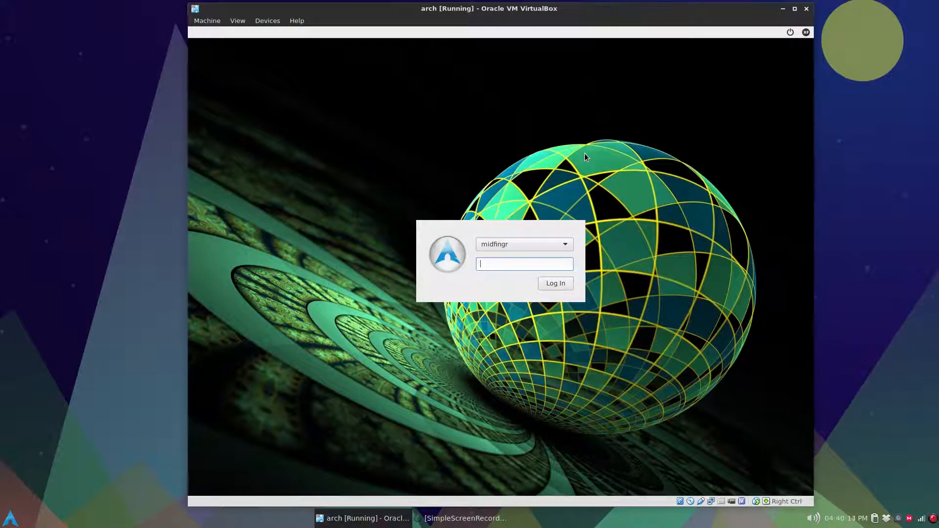
mouse_move(538, 236)
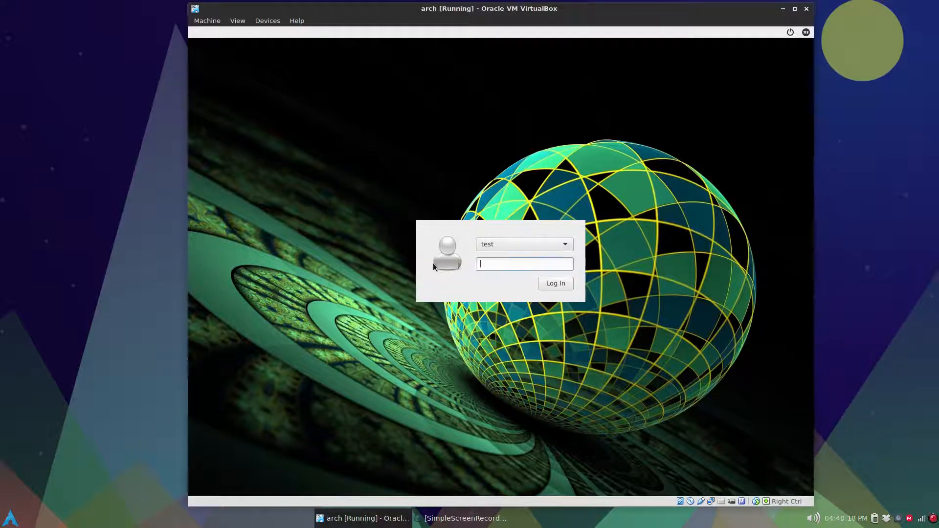
Pick the test account from the login screen's user list and sign in.
click(522, 243)
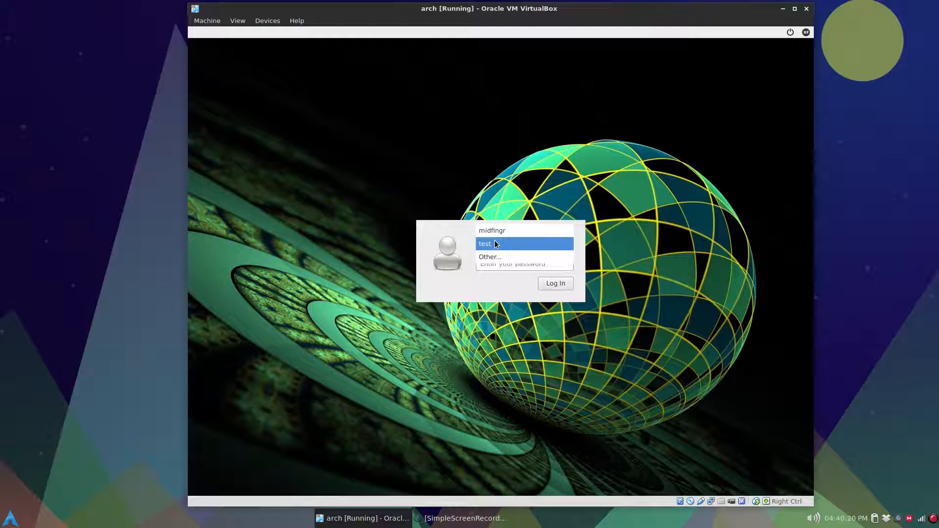
click(485, 244)
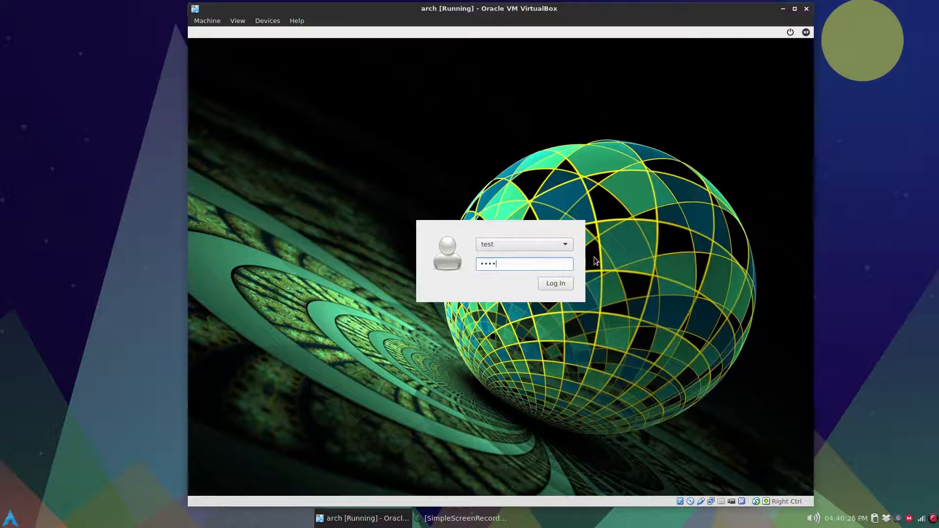
click(554, 283)
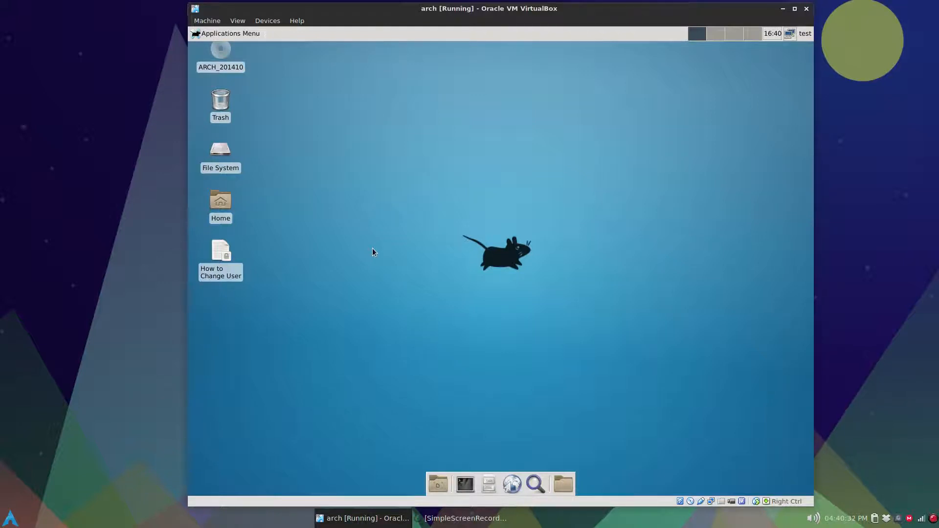
Open the How to Change User notes and select the home-directory change command.
double_click(221, 258)
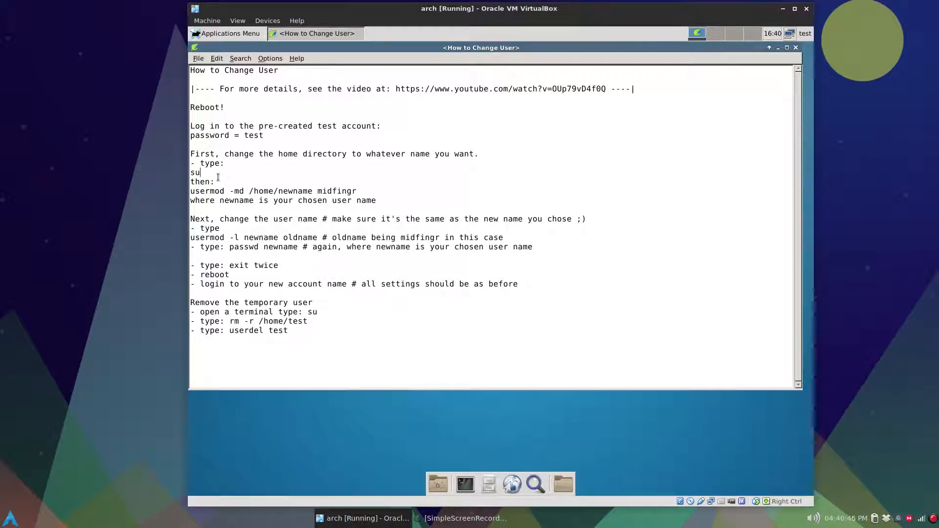
double_click(207, 190)
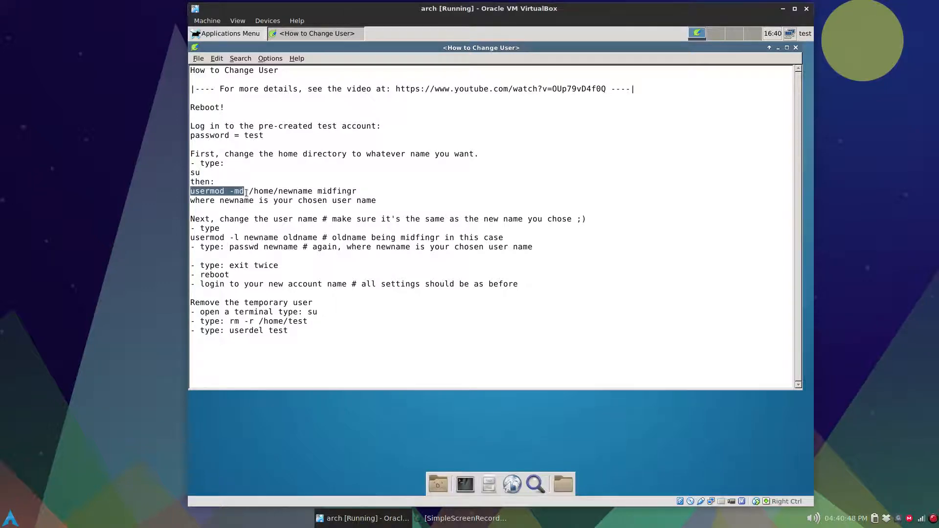
click(323, 191)
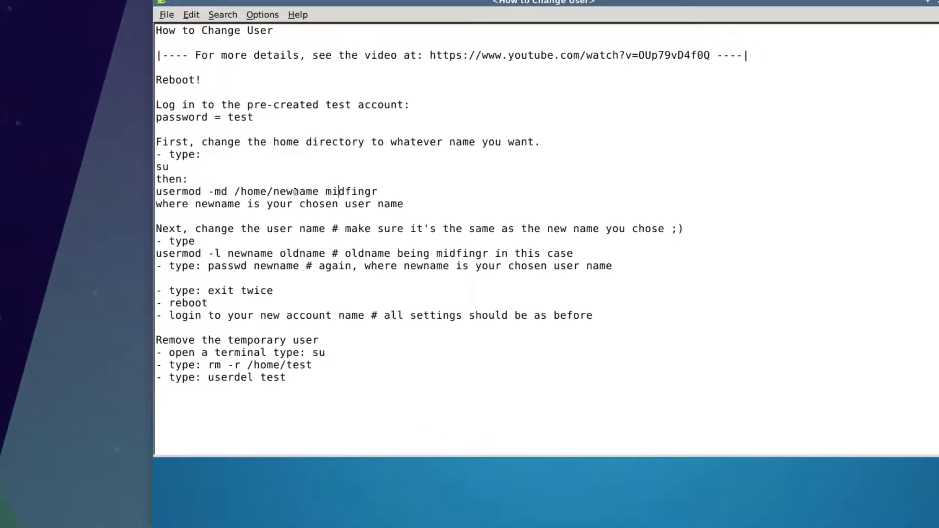
double_click(340, 192)
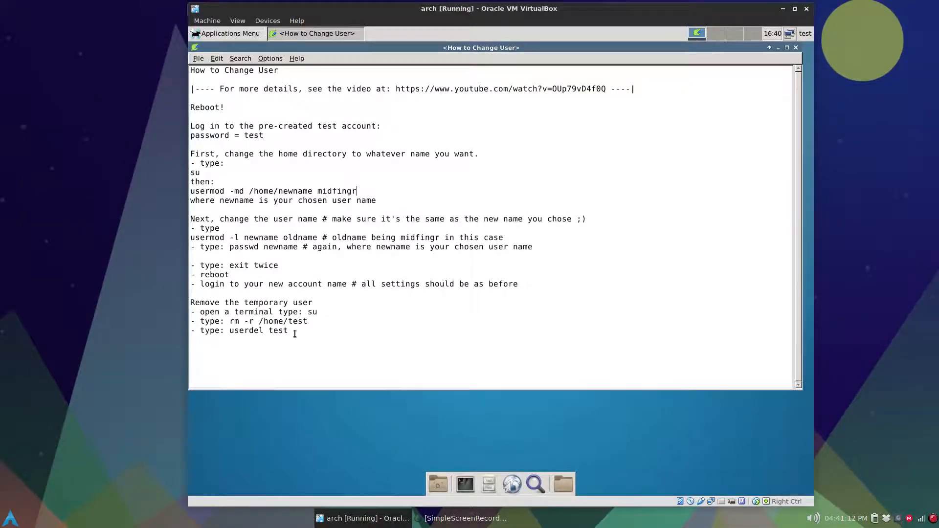
click(796, 47)
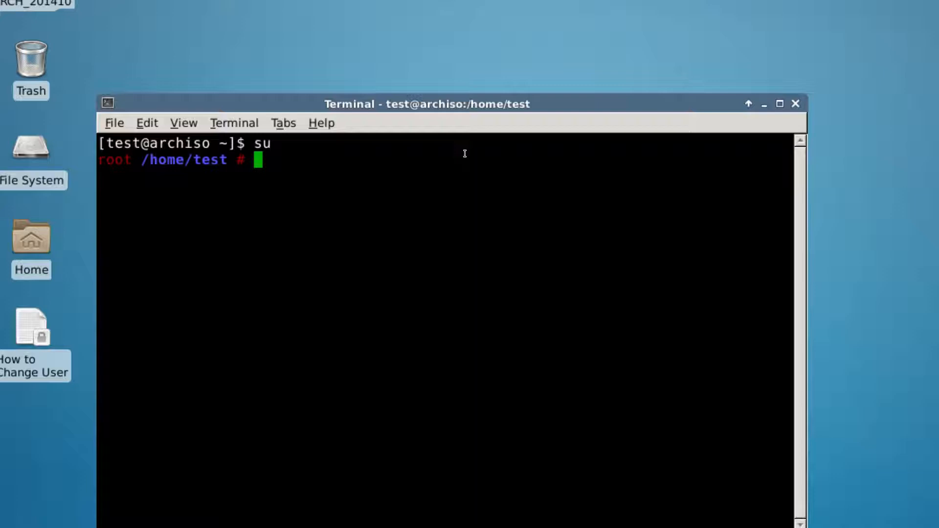
Move midfingr's home directory to /home/dan with usermod -md.
text(user)
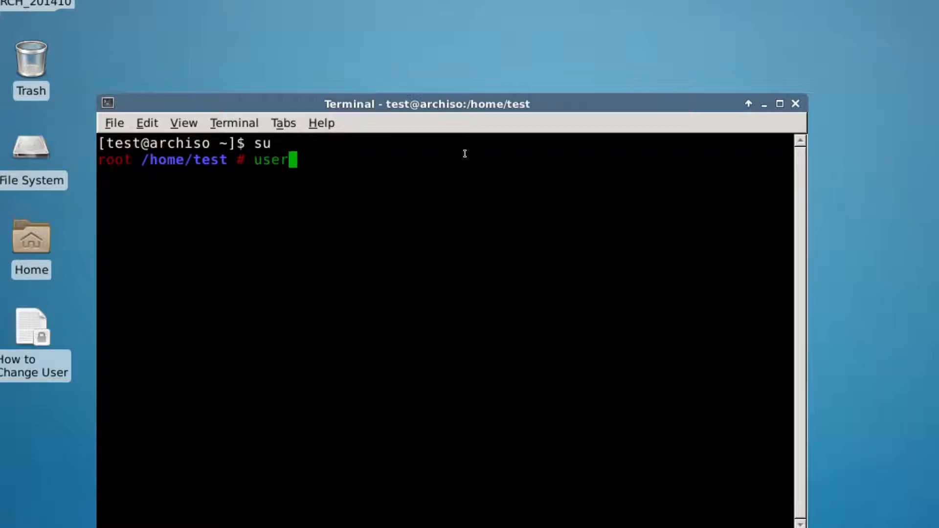
text(mod -m)
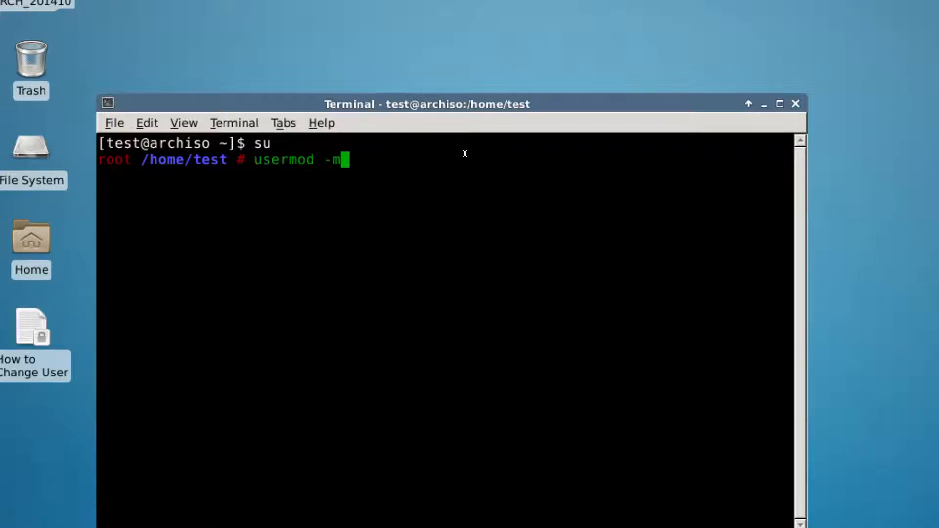
text(d /h)
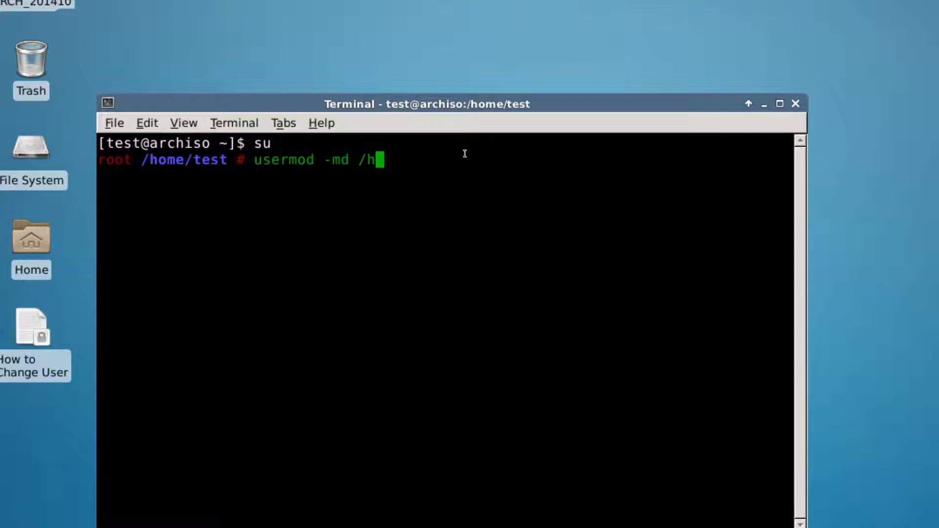
text(ome)
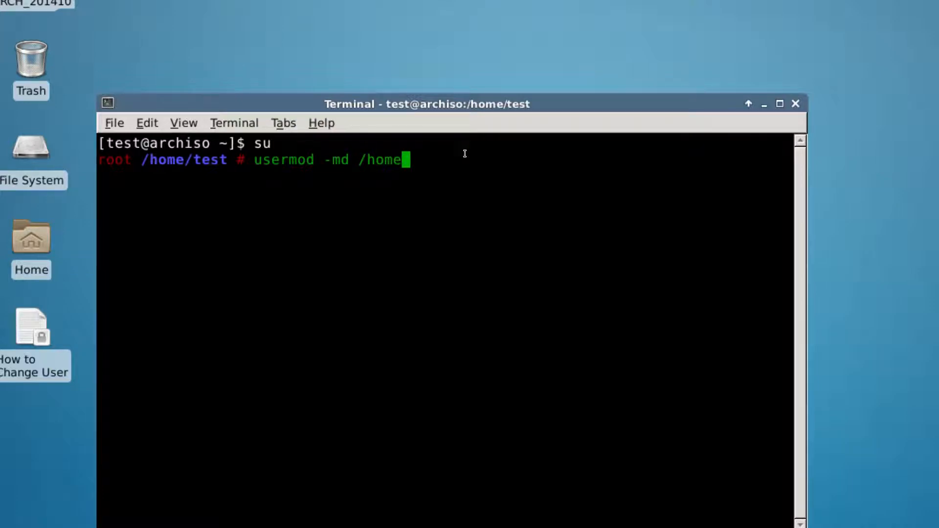
text(da)
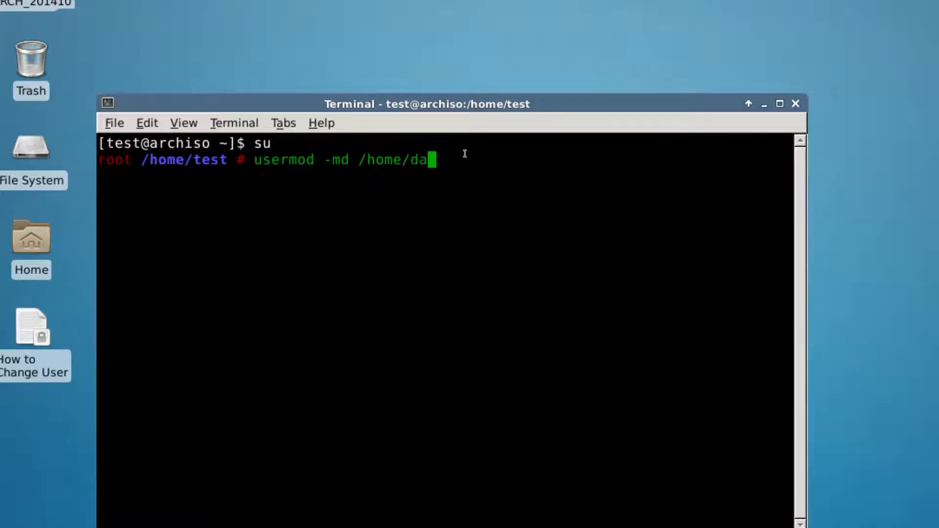
text(n)
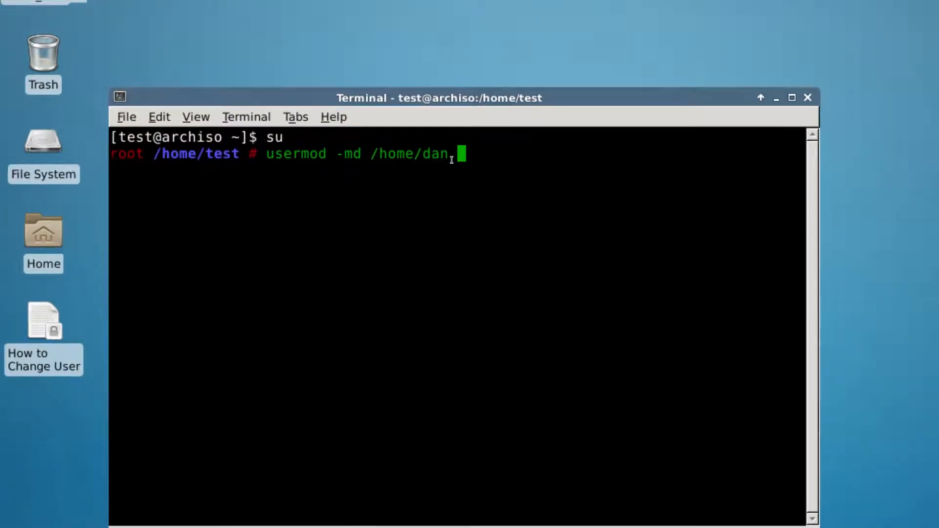
text(mi)
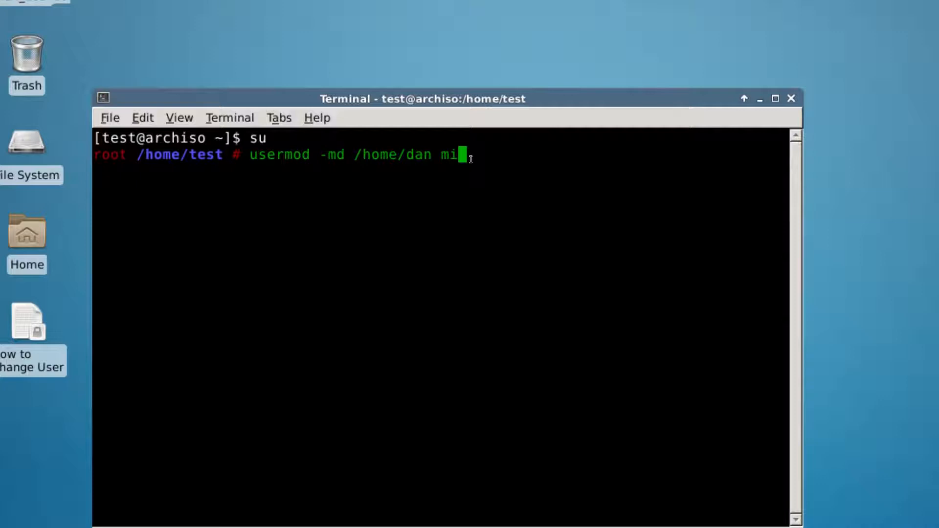
text(dfingr)
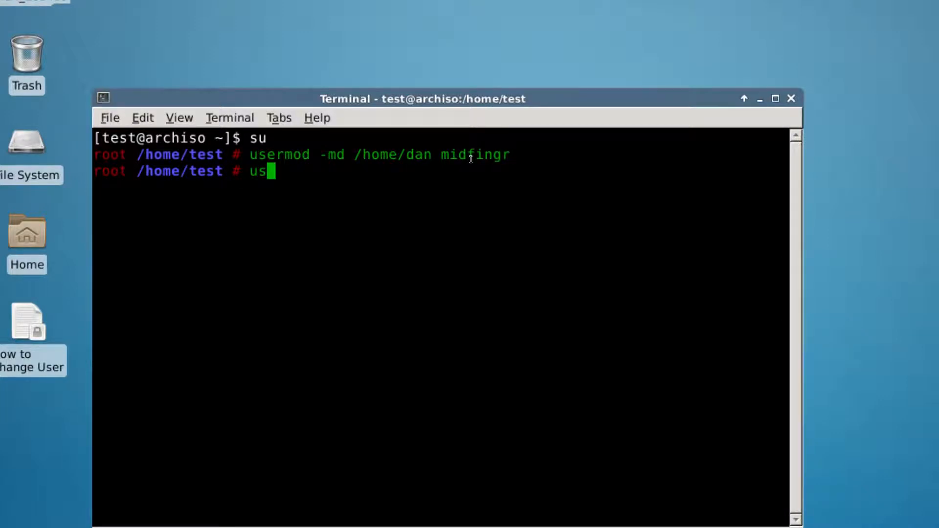
Rename the midfingr login to dan with usermod -l.
text(ermod)
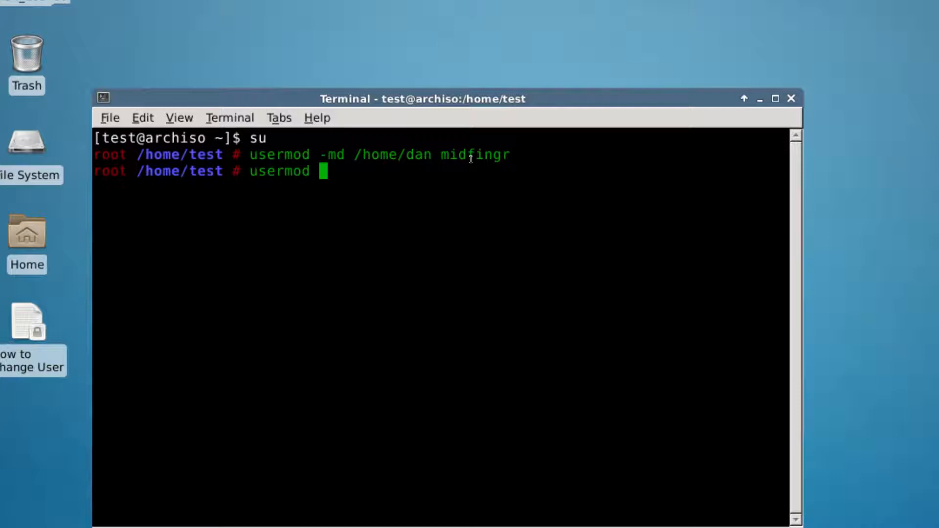
text(-l)
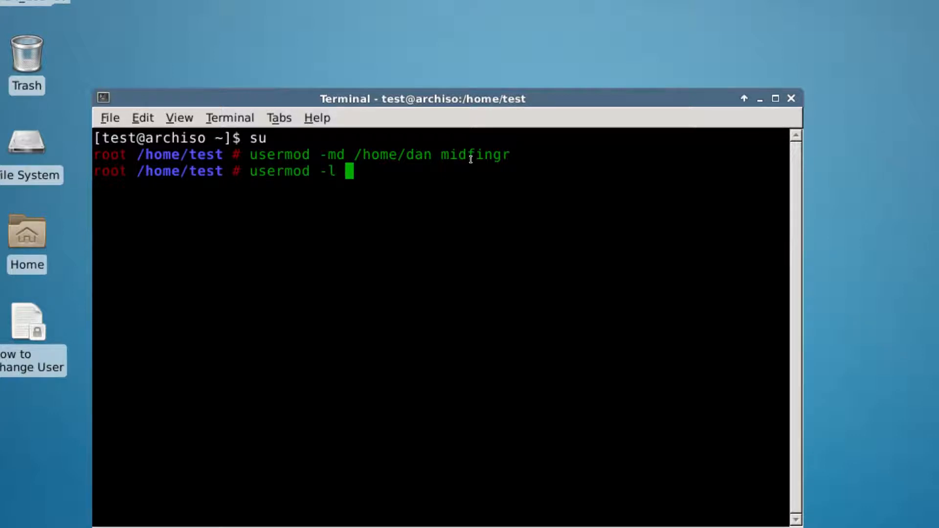
text(dan midfingr)
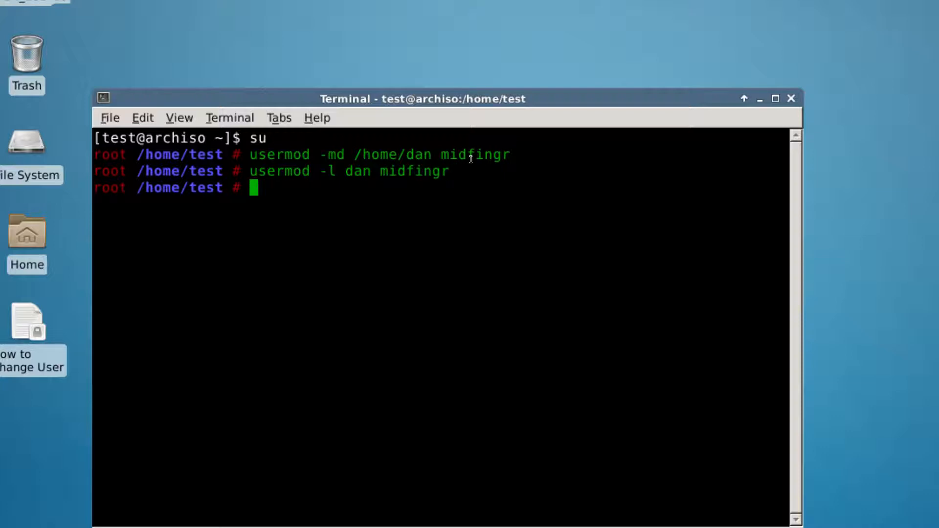
text(pass)
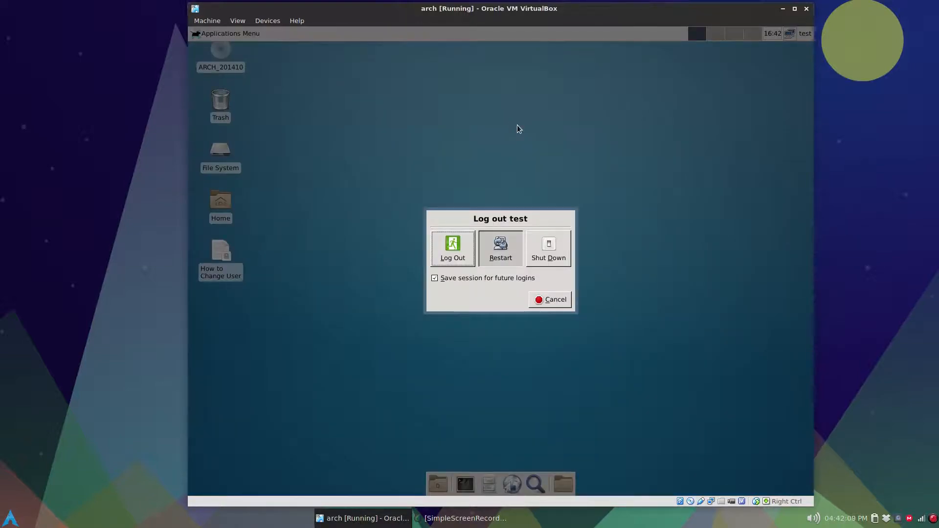
Log out of the test account, sign in as dan, and open a terminal.
click(452, 249)
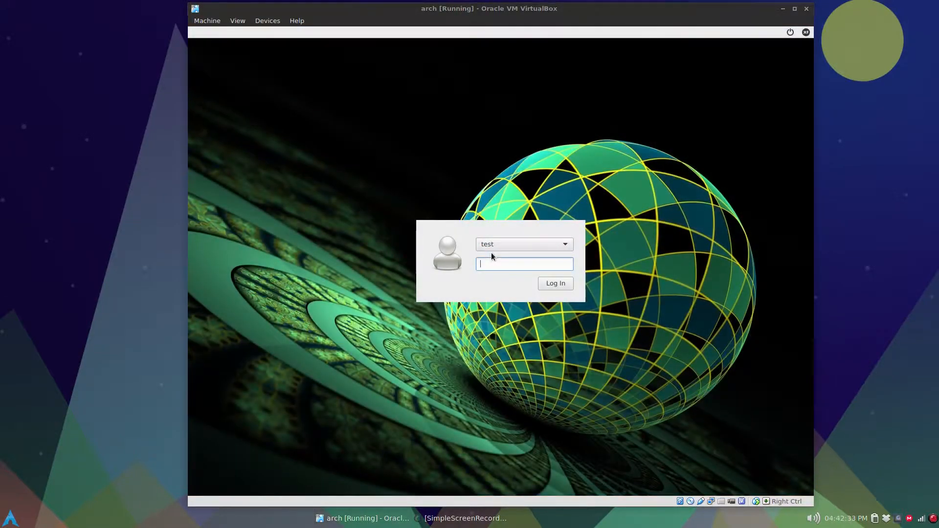
click(523, 245)
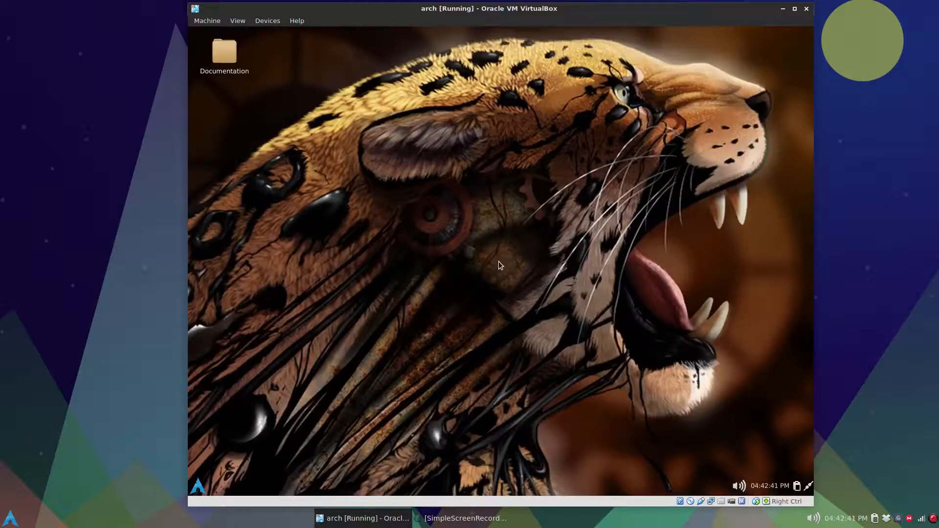
mouse_move(209, 483)
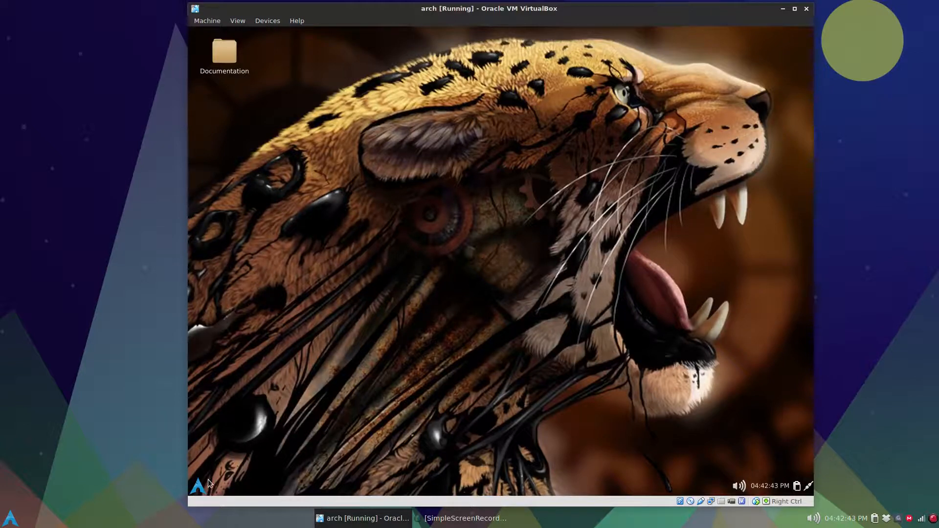
mouse_move(261, 239)
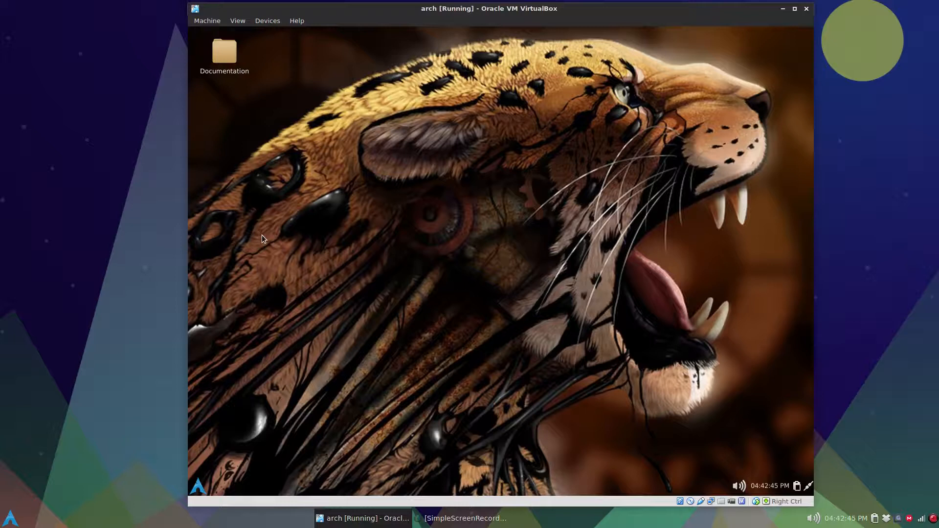
double_click(224, 51)
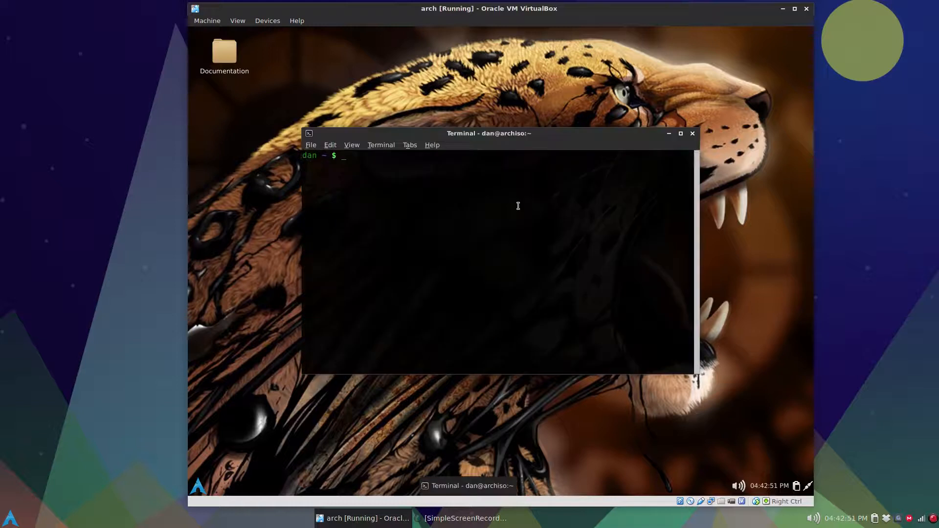
Become root with su, remove /home/test, and begin typing userdel test.
text(su)
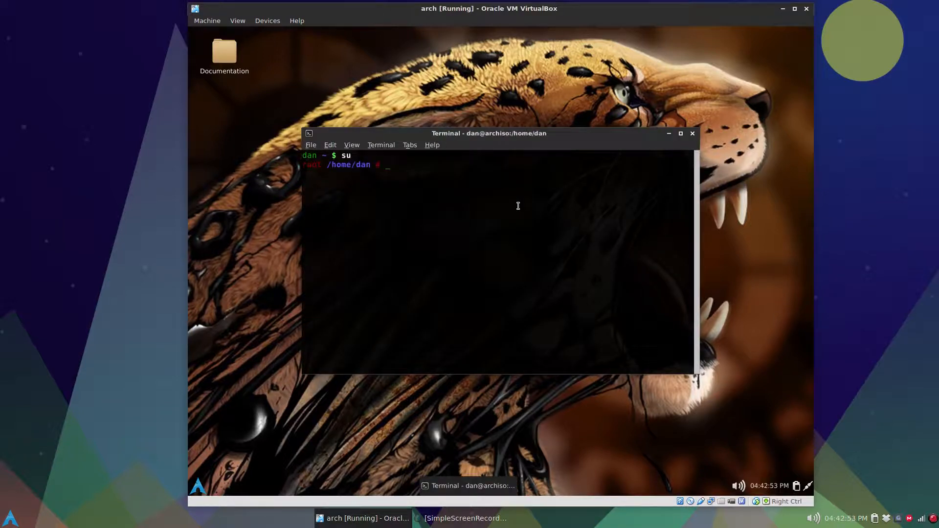
text(rm -r)
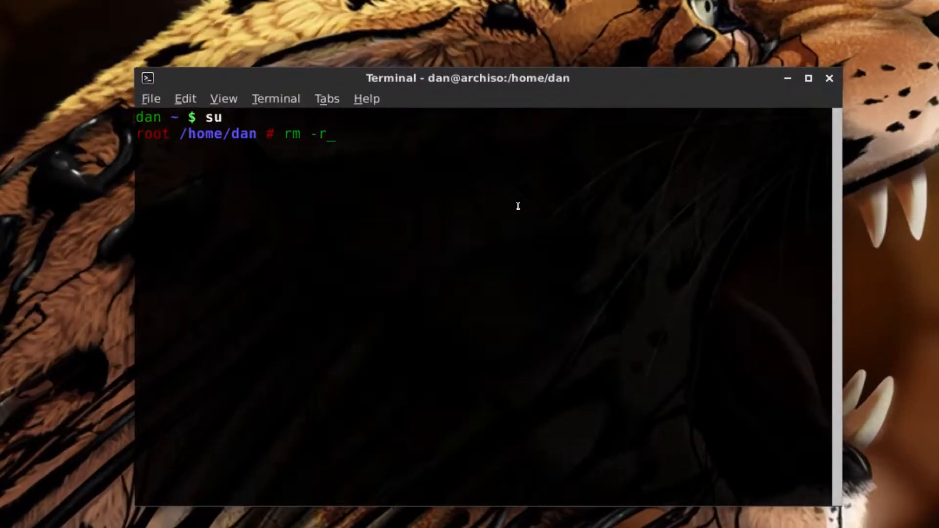
text(/home/test/)
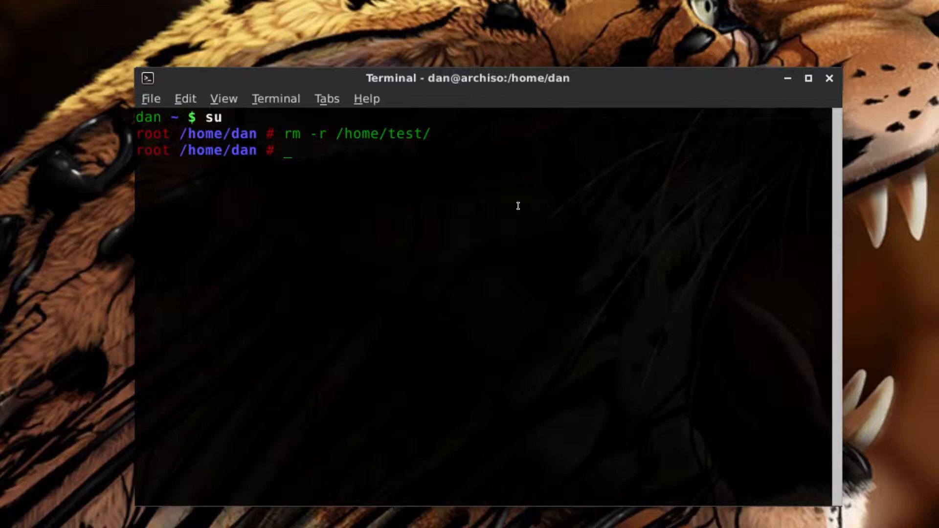
text(user)
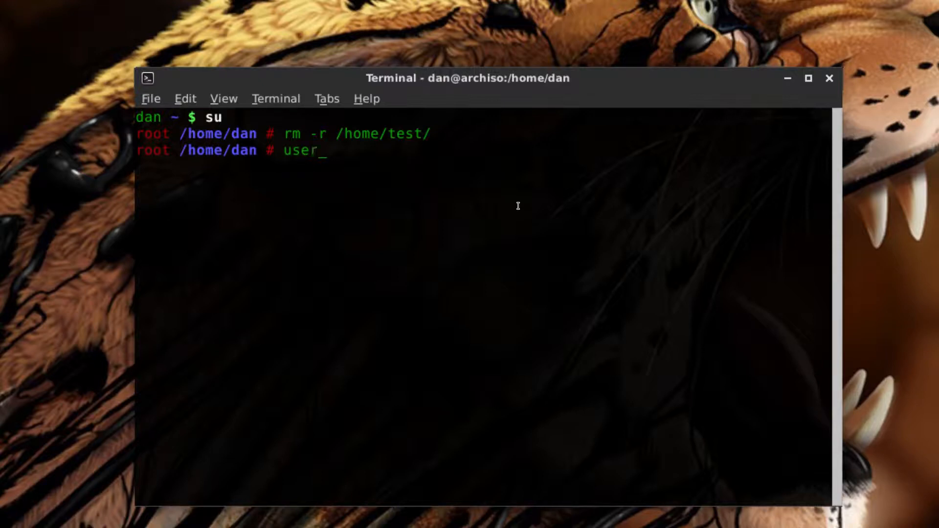